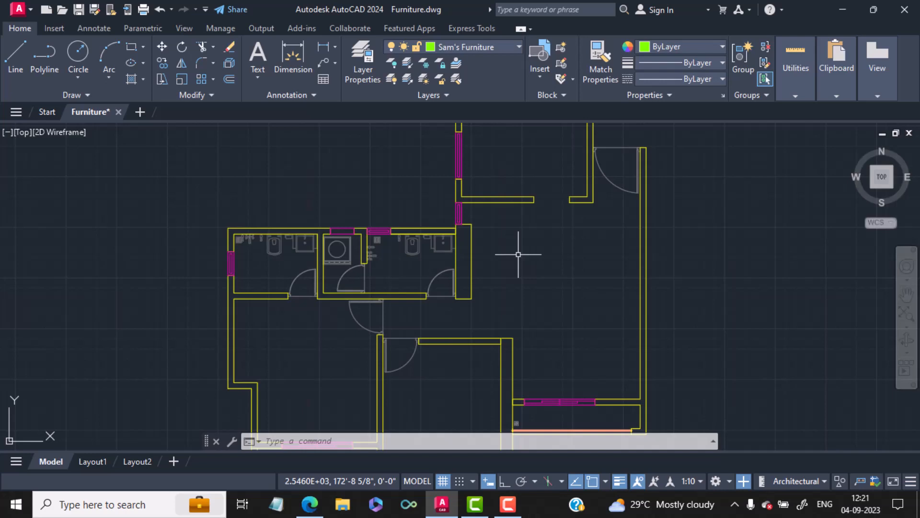
pyautogui.moveTo(429, 380)
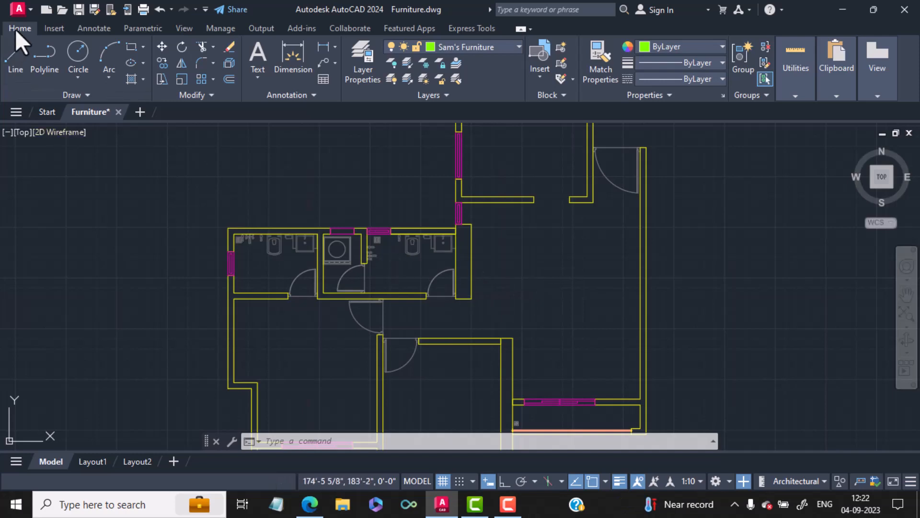
pyautogui.moveTo(496, 59)
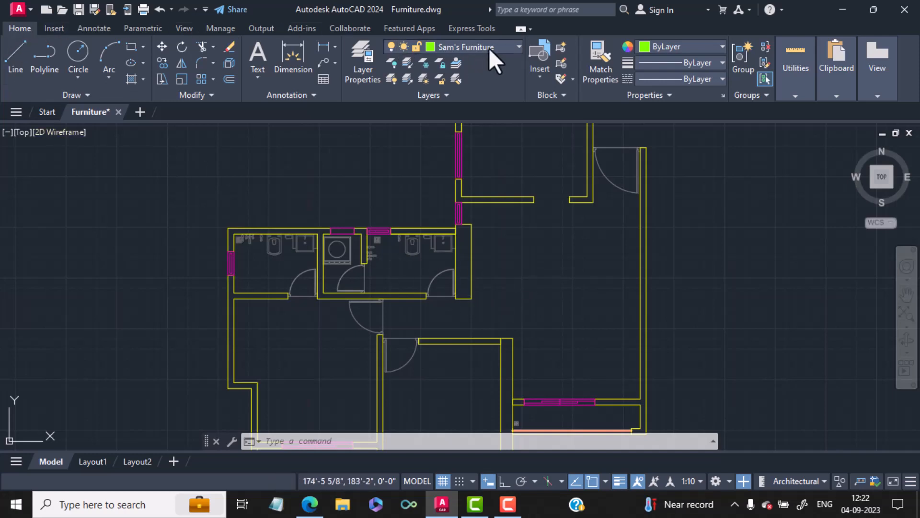
# - Keep Sam's Furniture as the current layer and check the Layer Properties Manager
pyautogui.click(517, 47)
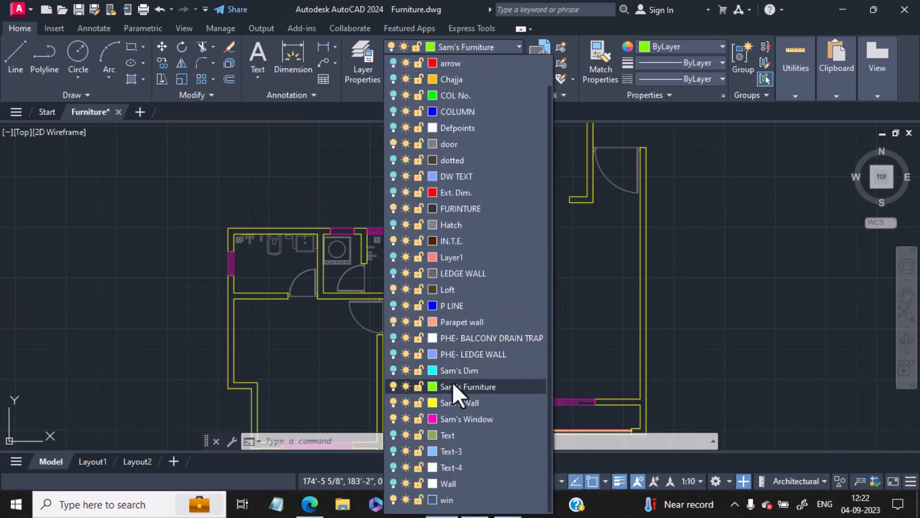
pyautogui.click(468, 386)
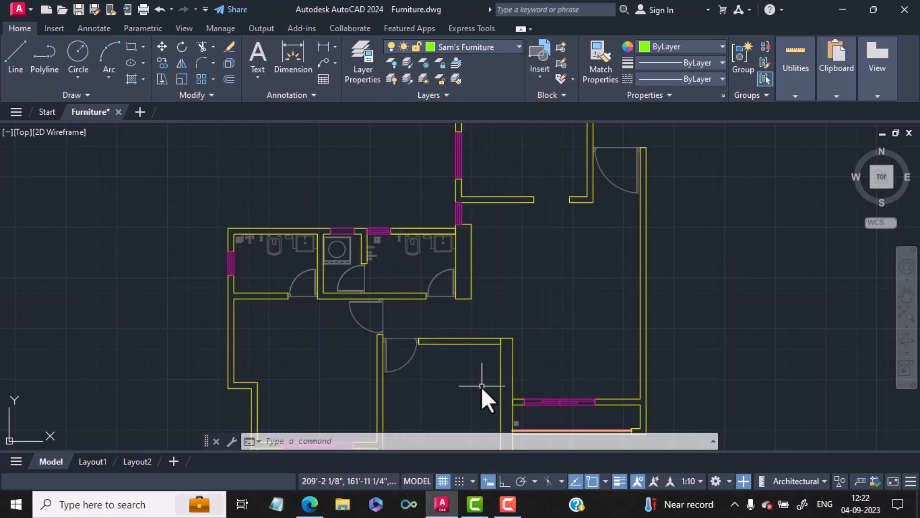
pyautogui.moveTo(490, 65)
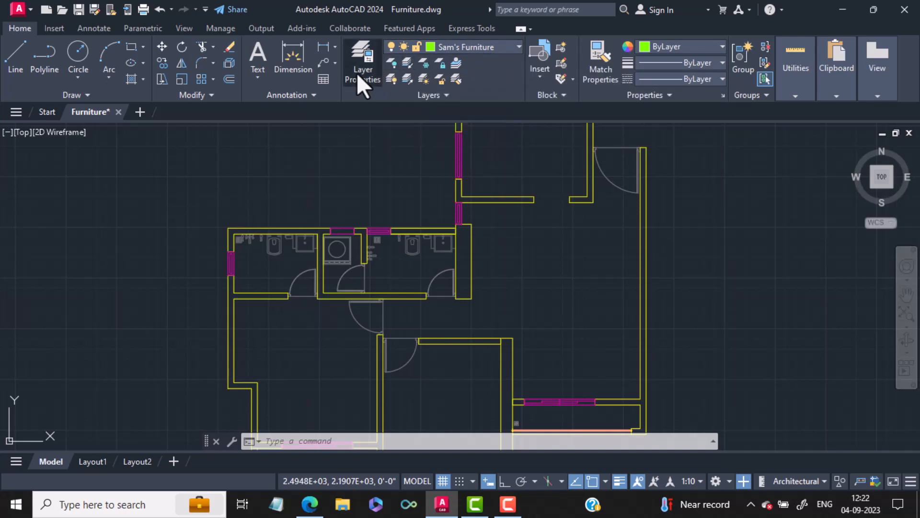
pyautogui.click(362, 61)
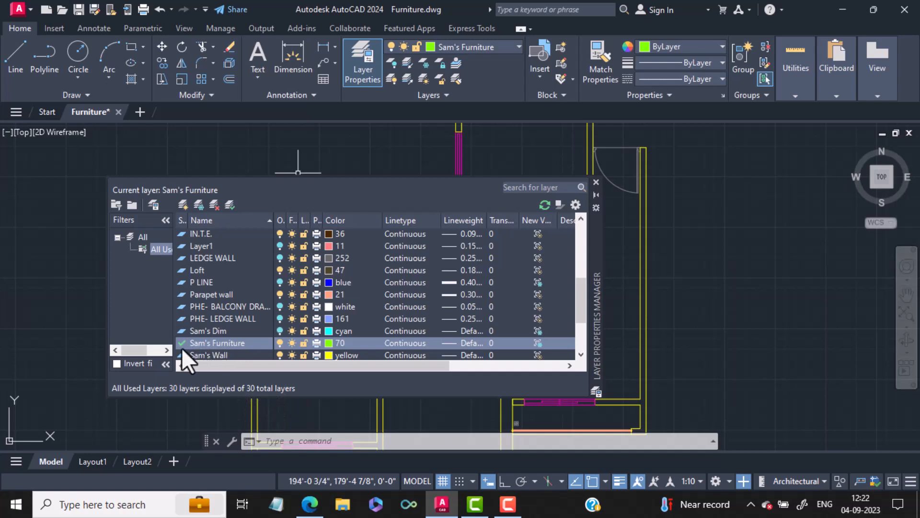
pyautogui.moveTo(212, 358)
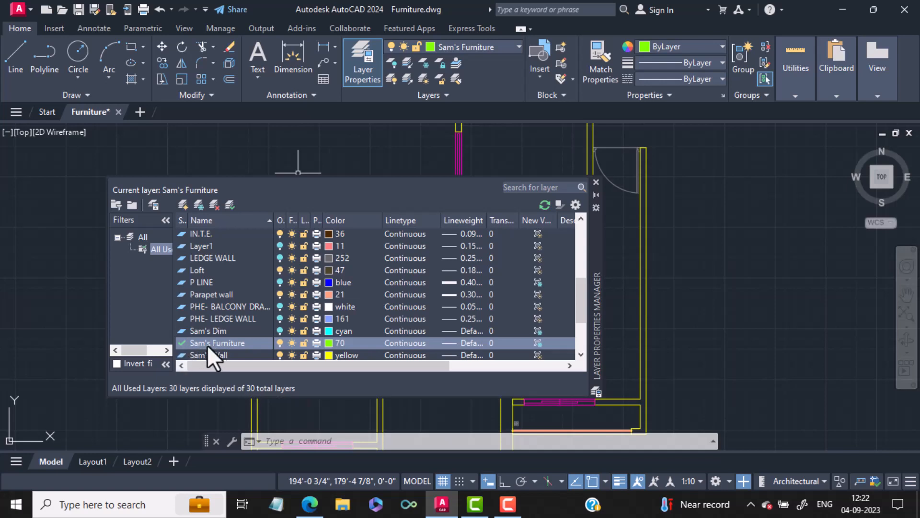
pyautogui.moveTo(222, 358)
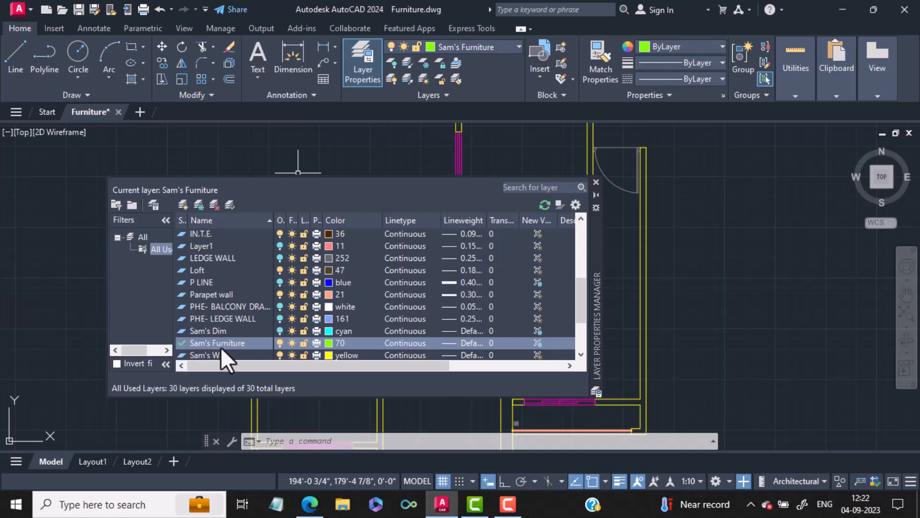
pyautogui.moveTo(220, 361)
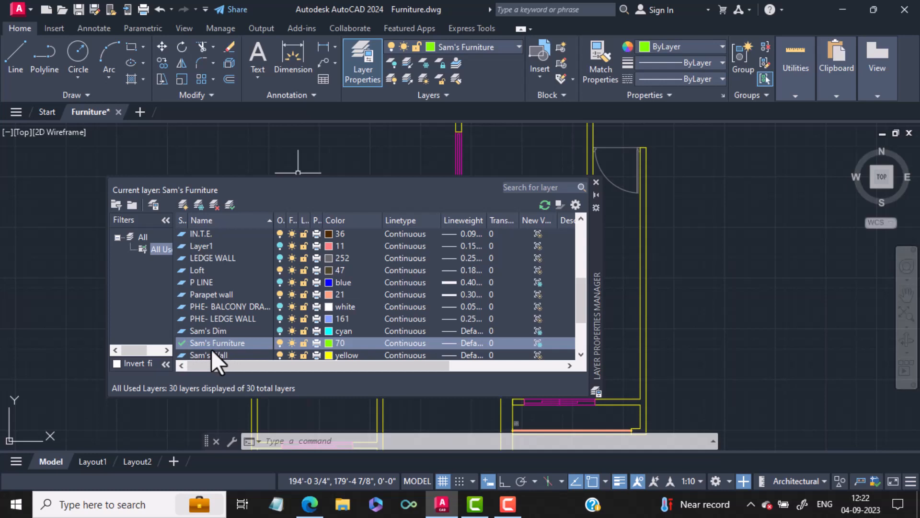
pyautogui.moveTo(129, 229)
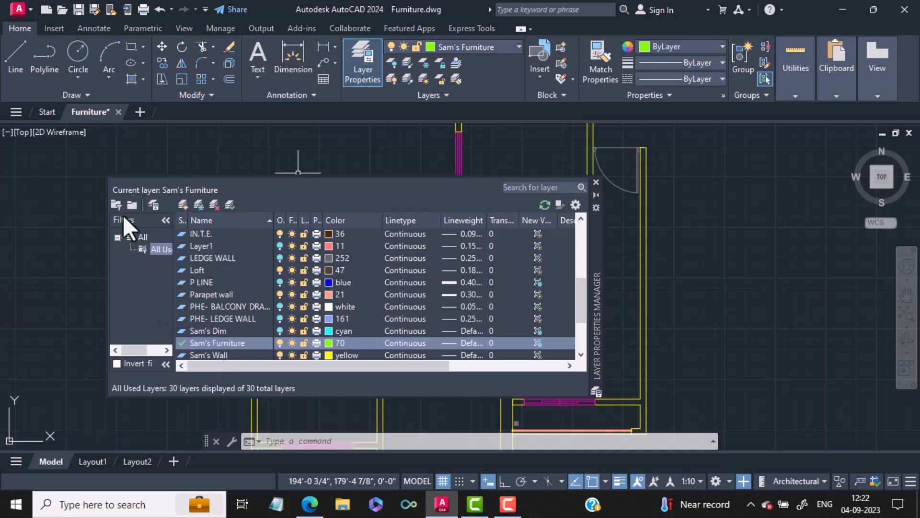
pyautogui.moveTo(153, 204)
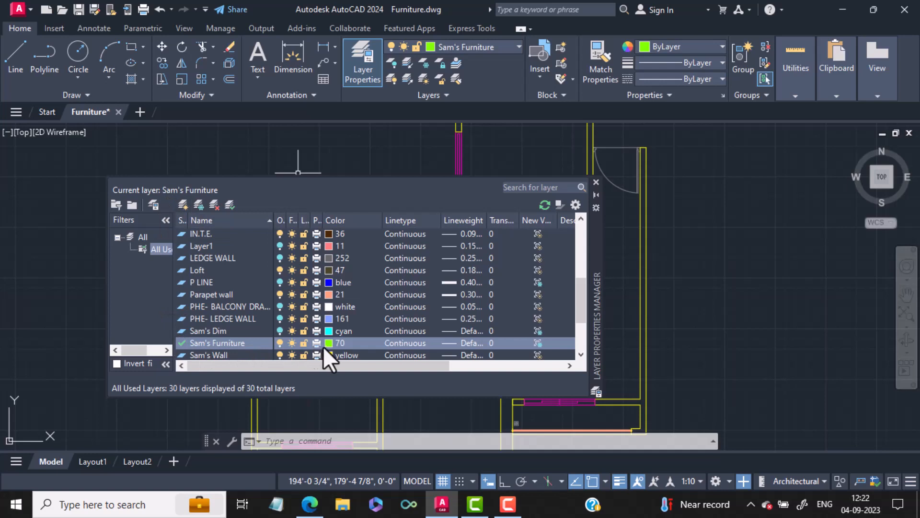
pyautogui.moveTo(335, 358)
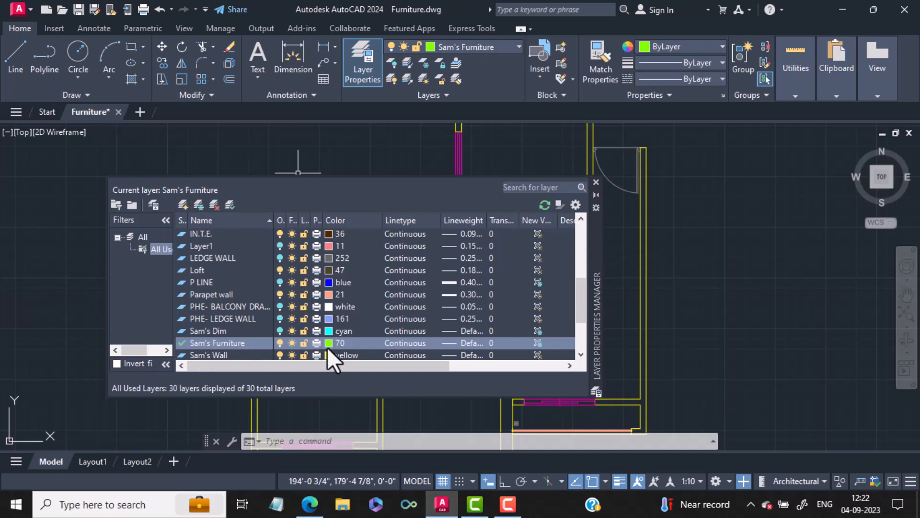
pyautogui.moveTo(288, 361)
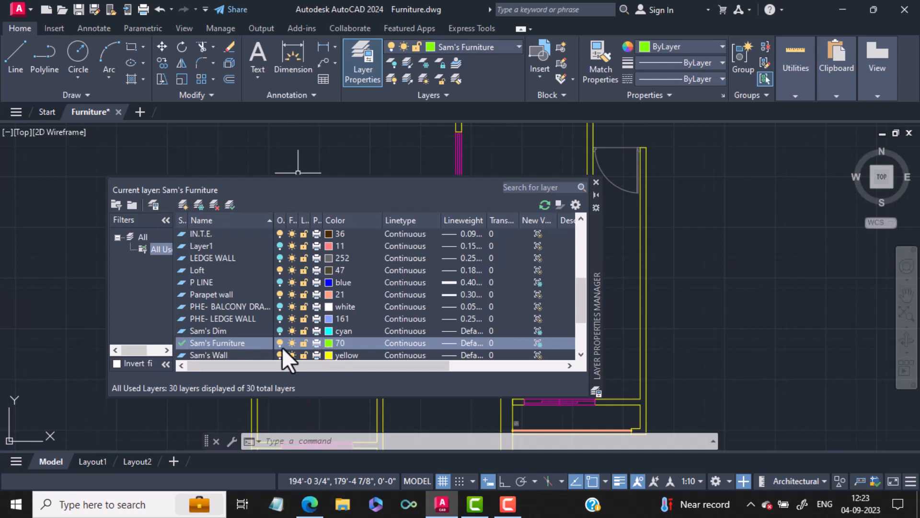
pyautogui.moveTo(350, 358)
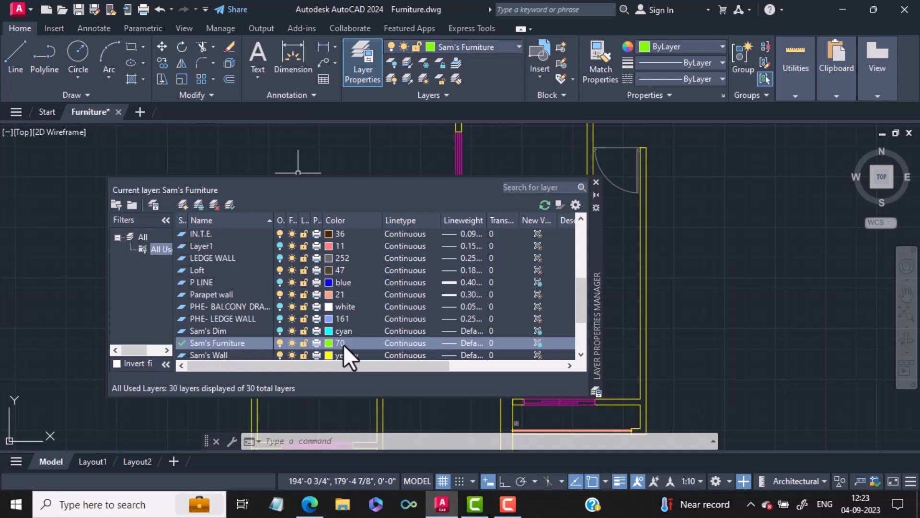
pyautogui.moveTo(343, 358)
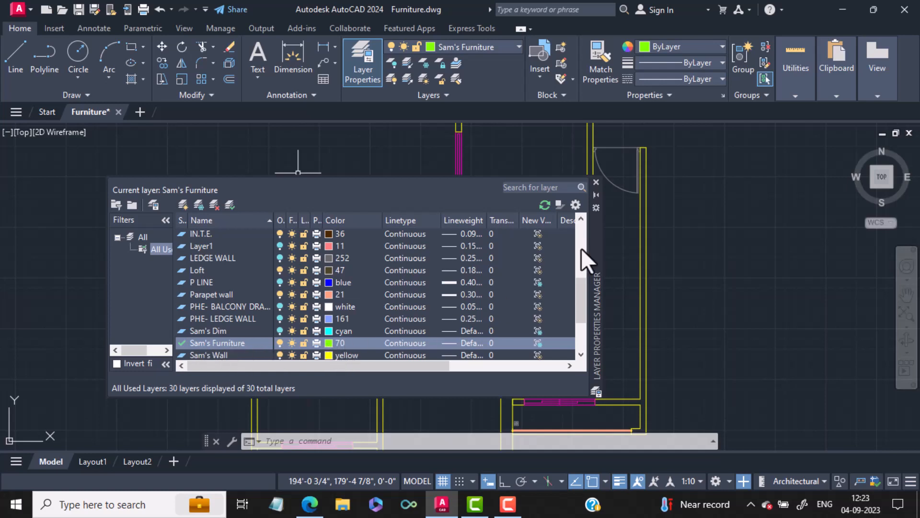
pyautogui.moveTo(596, 182)
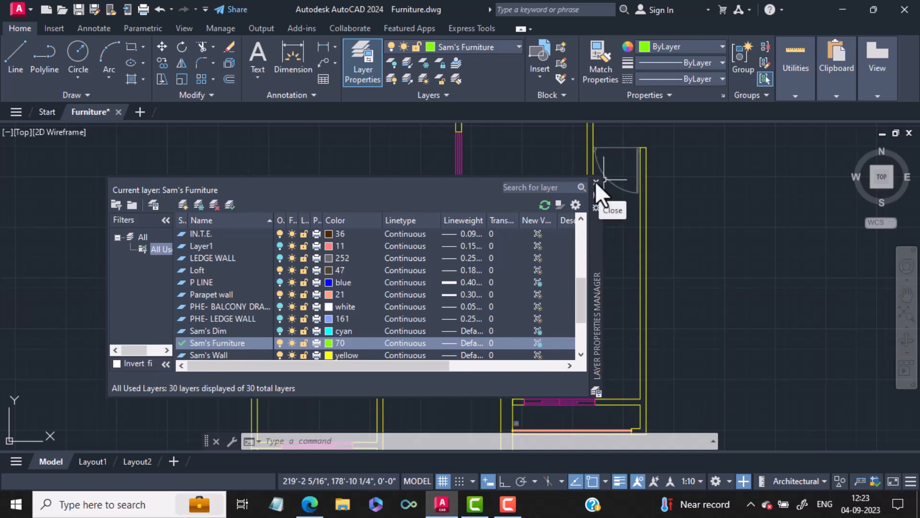
pyautogui.click(597, 181)
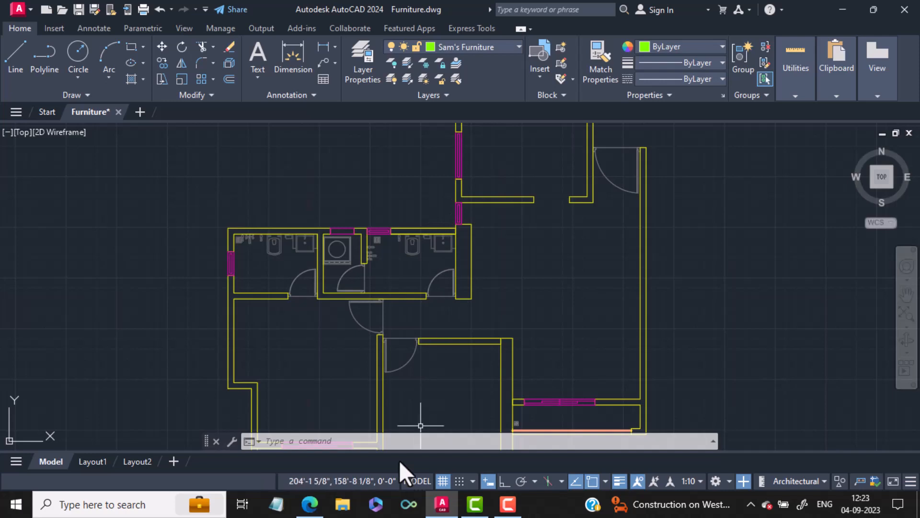
pyautogui.moveTo(822, 490)
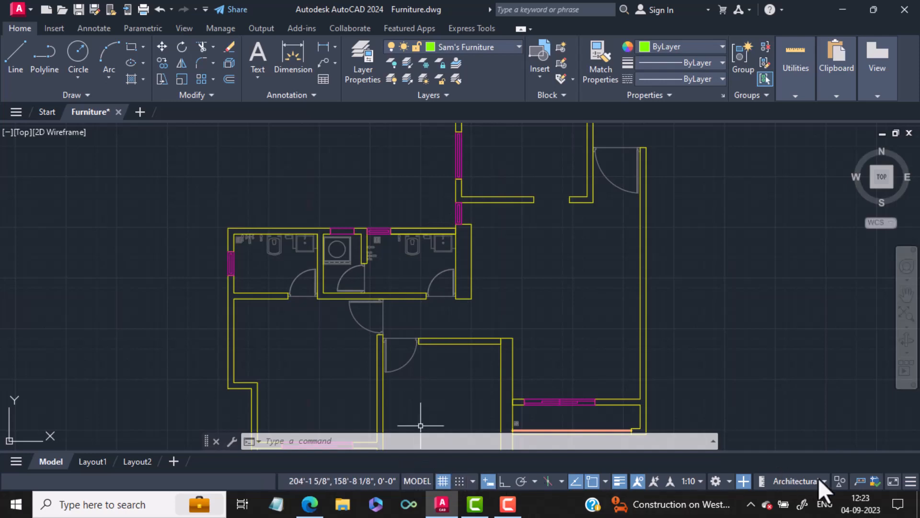
pyautogui.moveTo(544, 502)
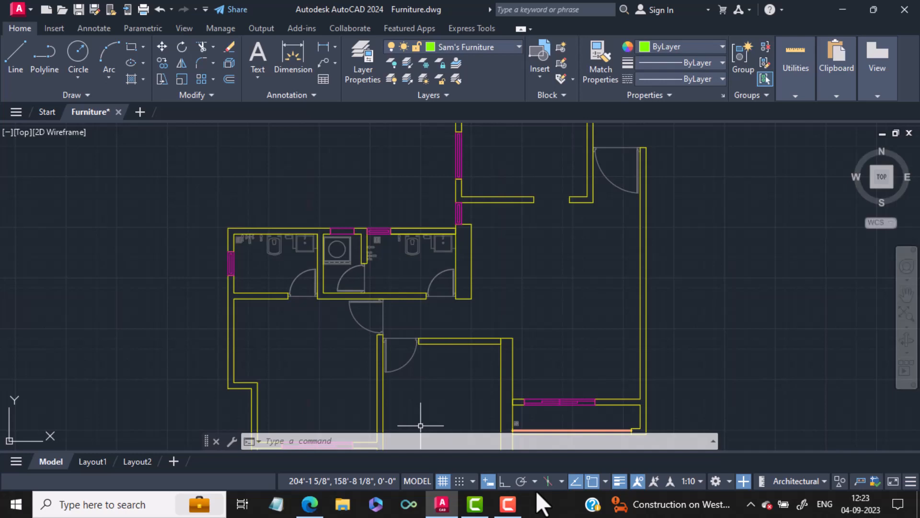
pyautogui.moveTo(576, 481)
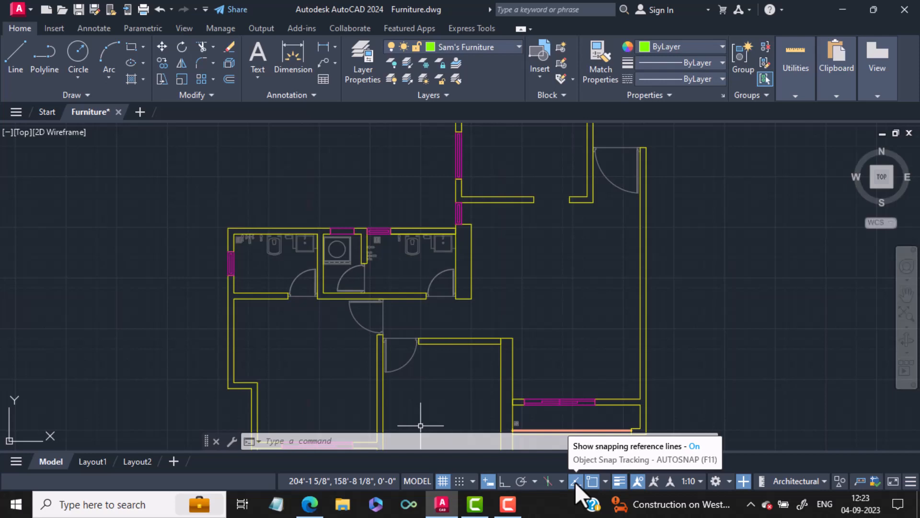
pyautogui.moveTo(829, 412)
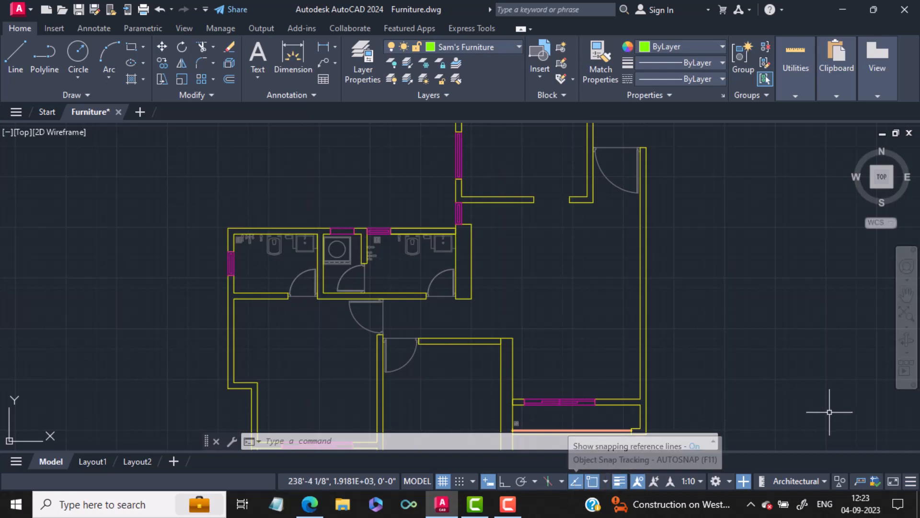
# - Toggle object snap tracking off and back on, then view object snap modes
pyautogui.click(576, 481)
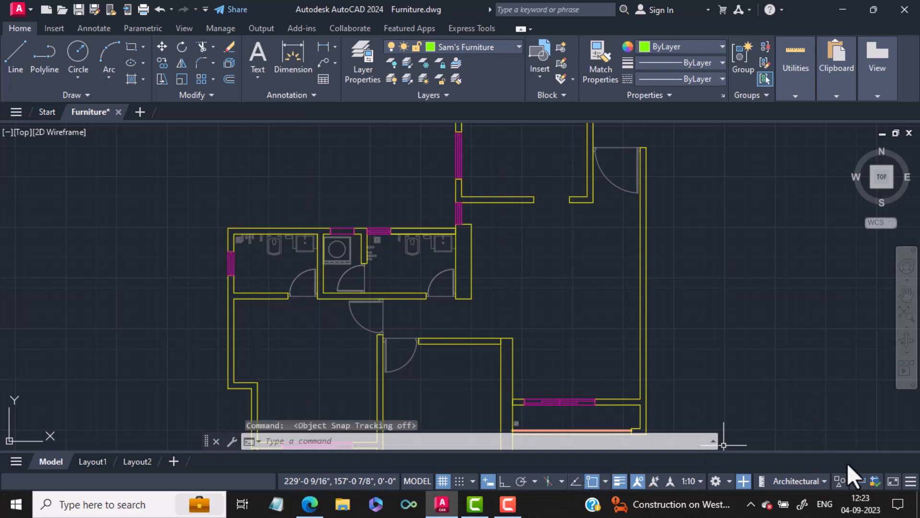
pyautogui.moveTo(581, 493)
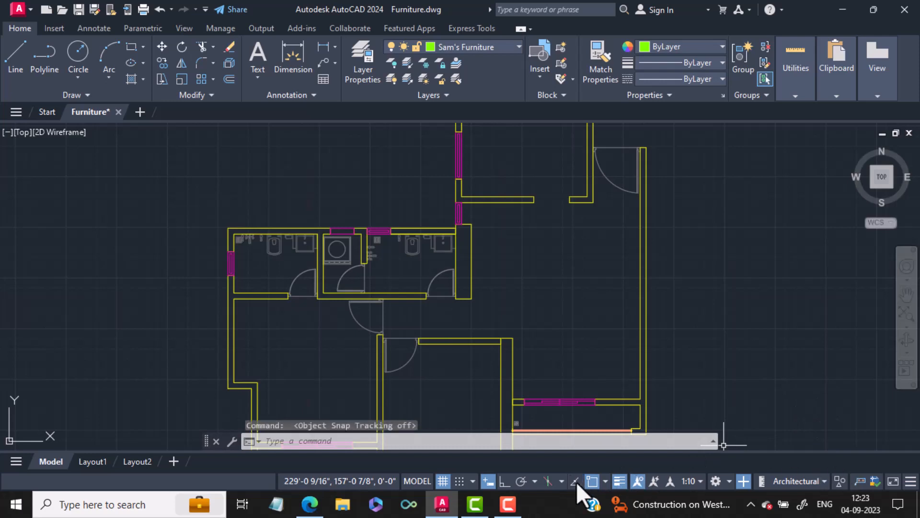
pyautogui.click(574, 481)
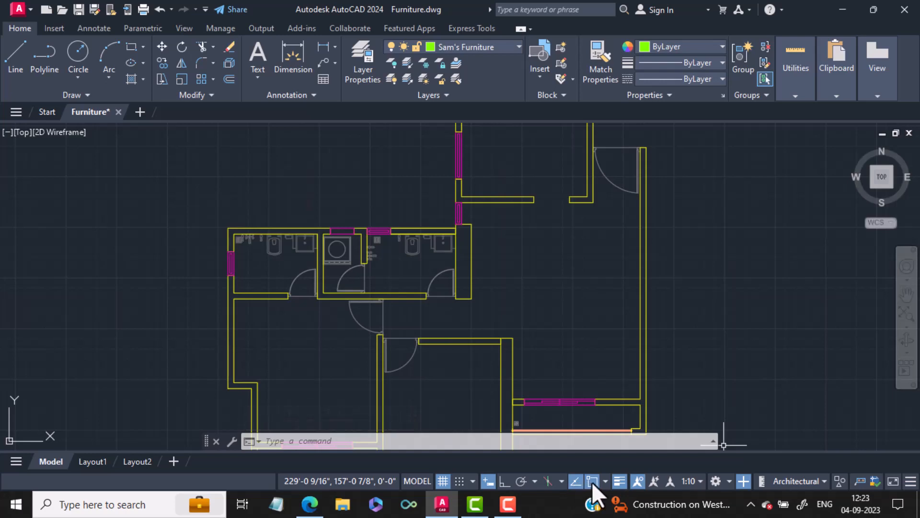
pyautogui.moveTo(594, 481)
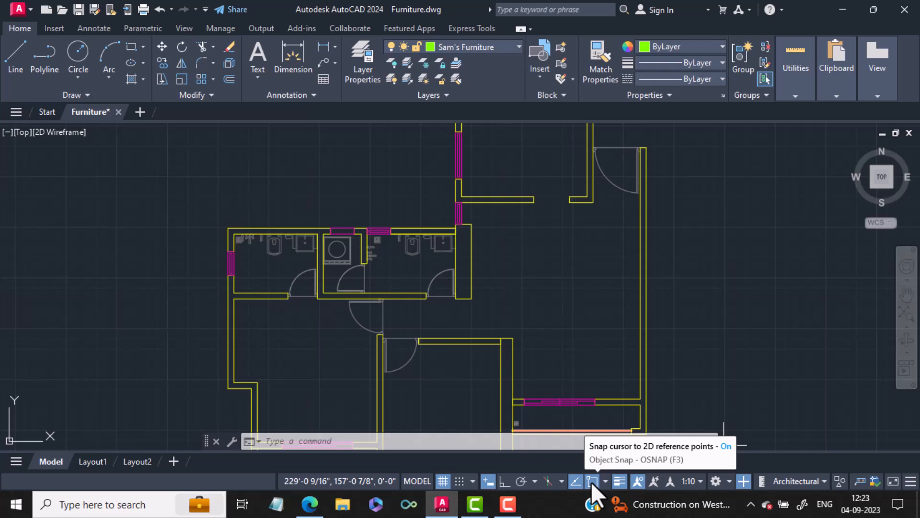
pyautogui.moveTo(614, 490)
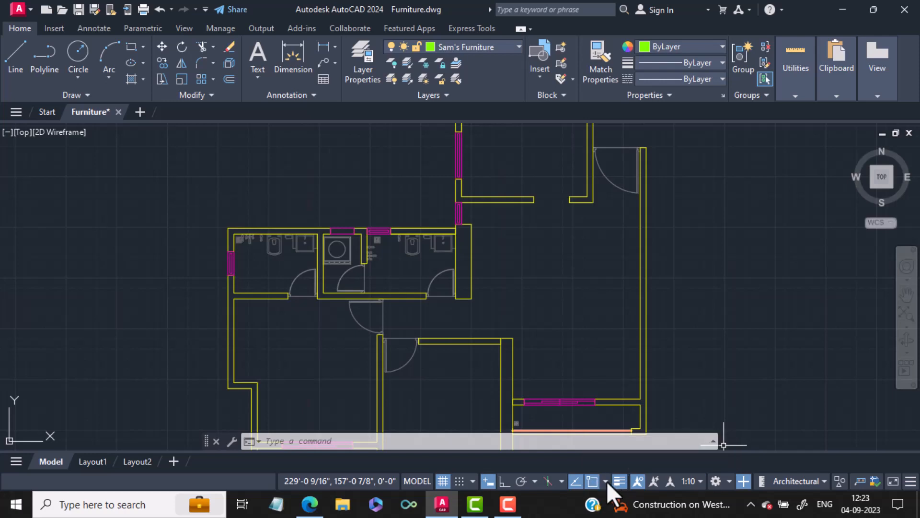
pyautogui.click(605, 481)
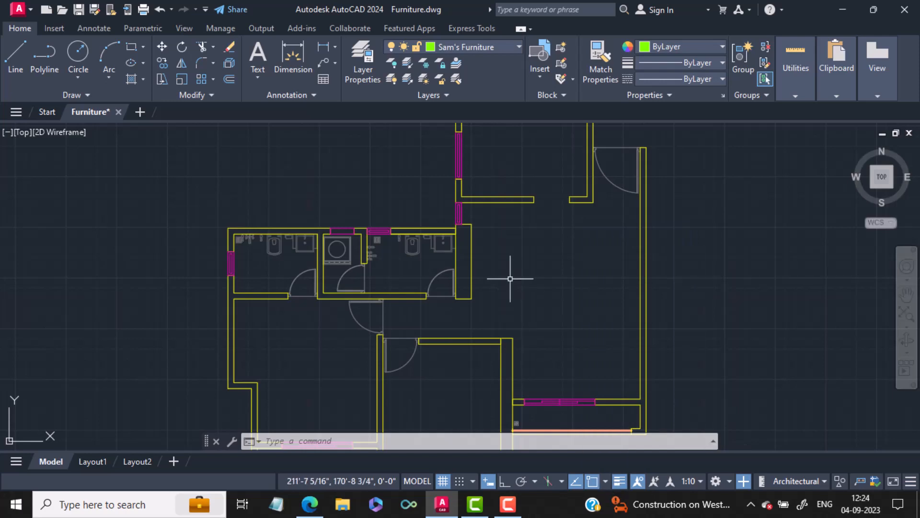
pyautogui.moveTo(495, 267)
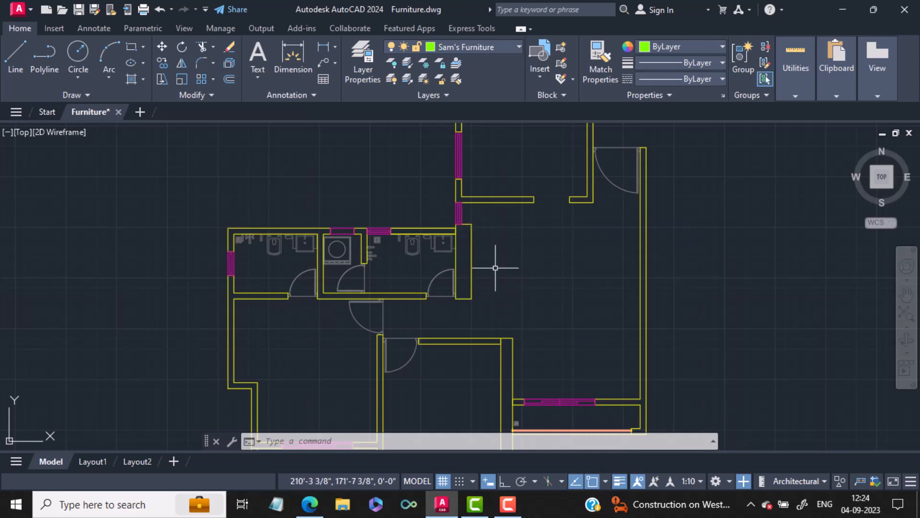
pyautogui.moveTo(481, 264)
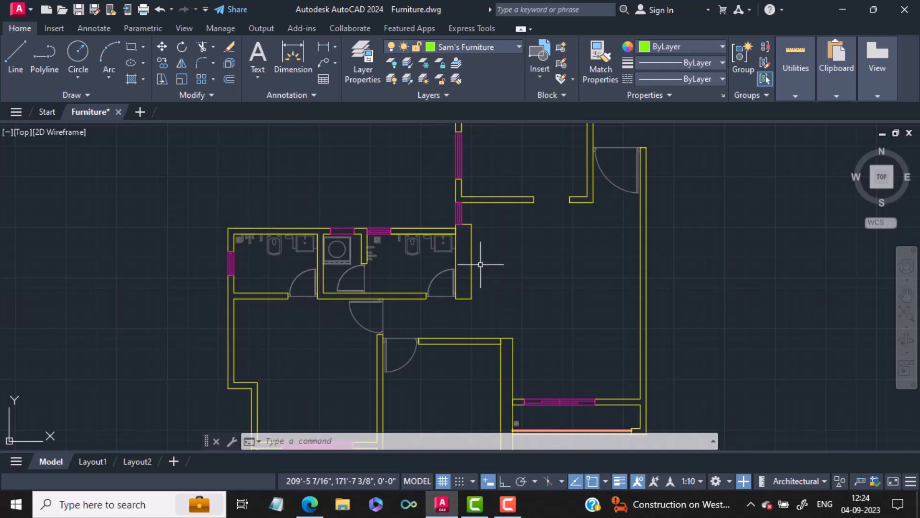
pyautogui.moveTo(564, 320)
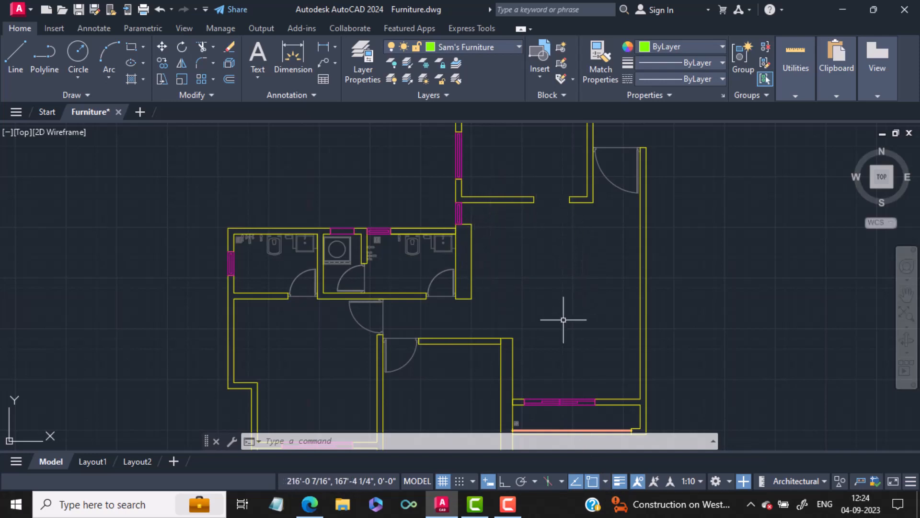
pyautogui.moveTo(482, 240)
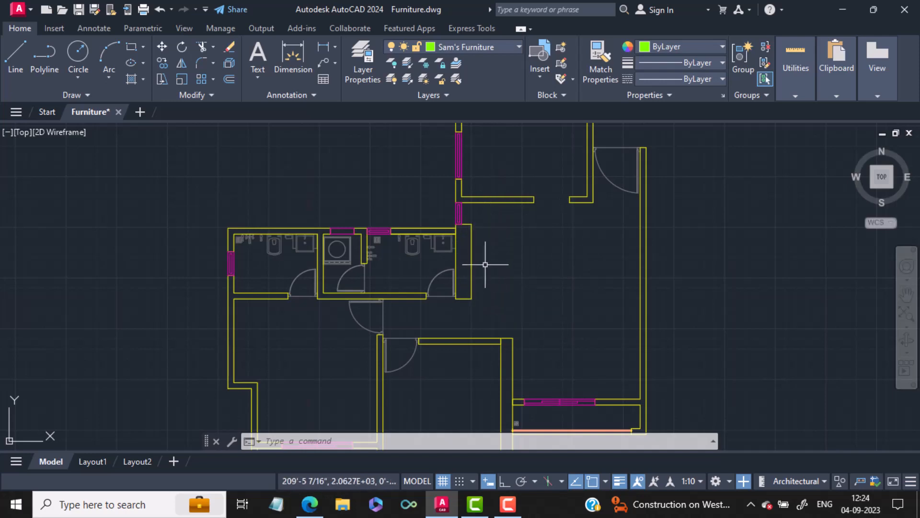
pyautogui.moveTo(488, 240)
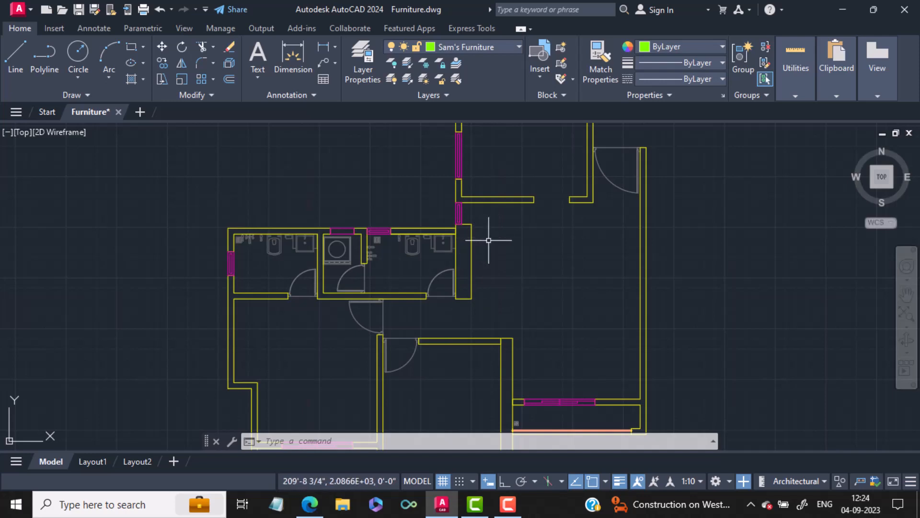
pyautogui.moveTo(490, 235)
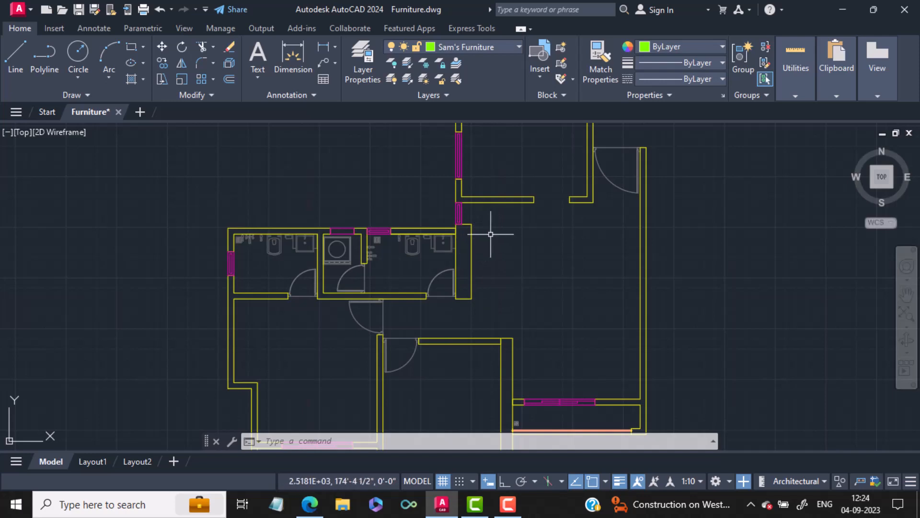
pyautogui.moveTo(490, 280)
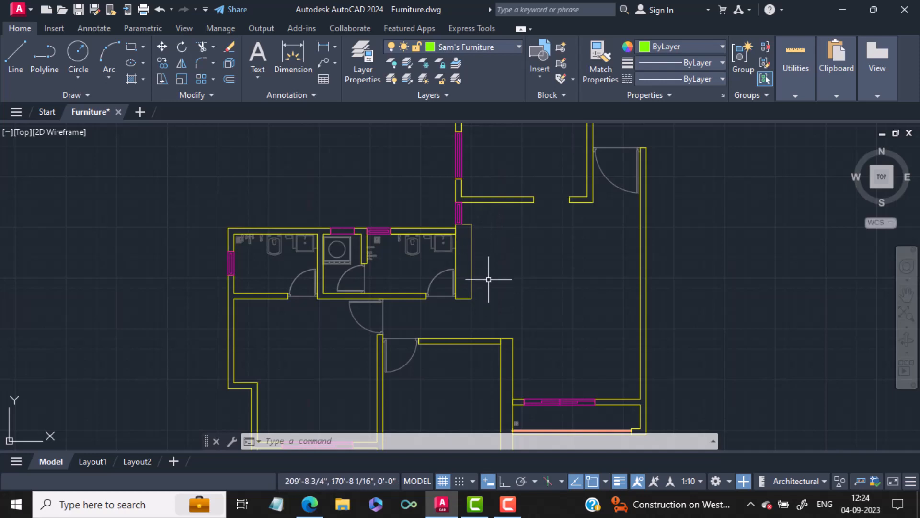
pyautogui.moveTo(477, 245)
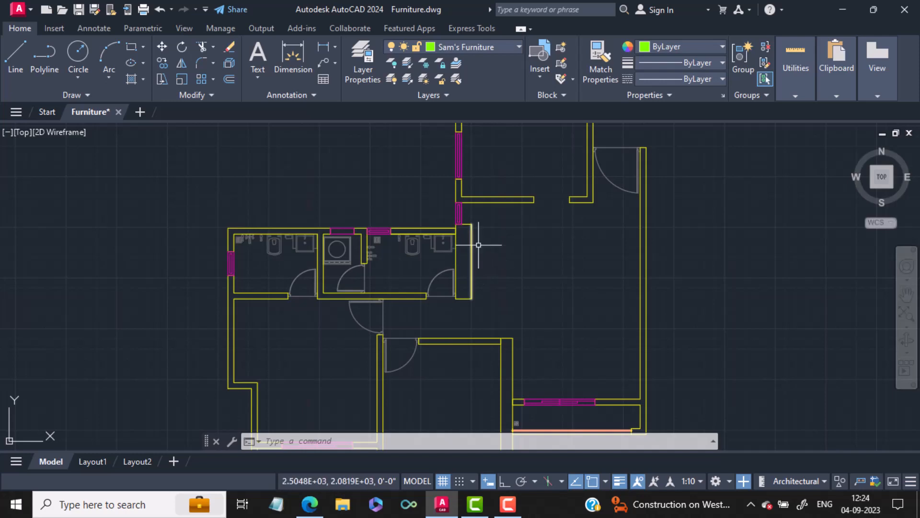
pyautogui.moveTo(474, 245)
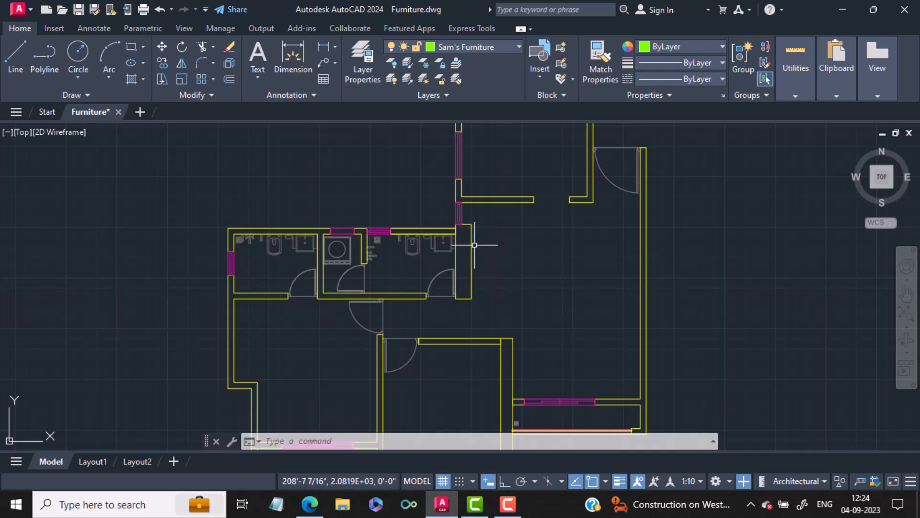
pyautogui.moveTo(533, 262)
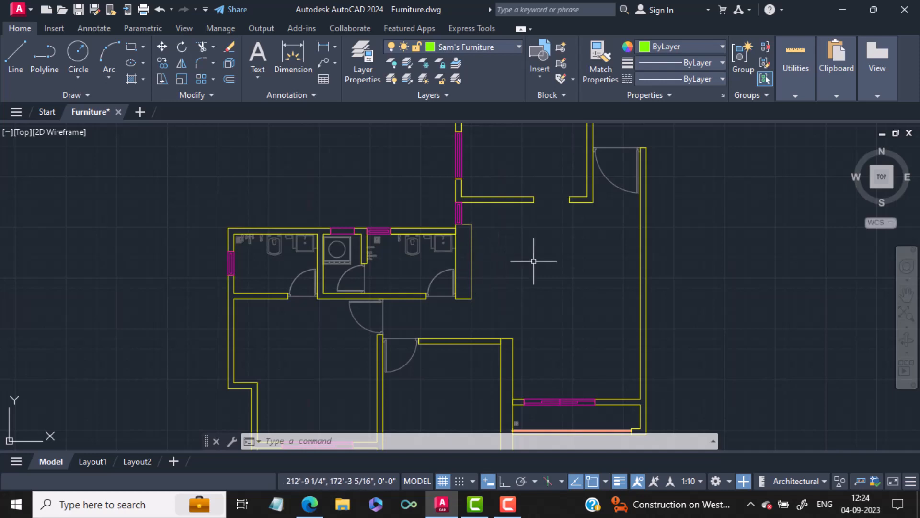
pyautogui.moveTo(535, 275)
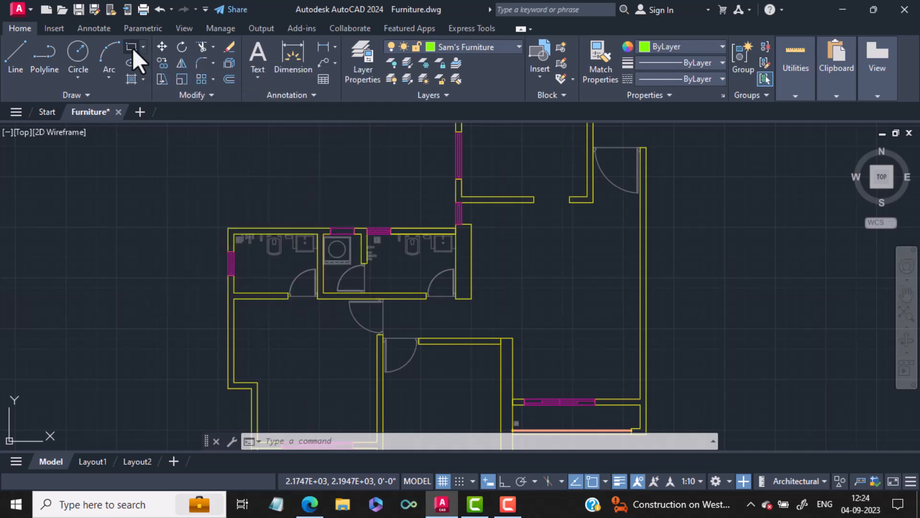
# - Draw a 2' by 4' table rectangle from a corner in the open room
pyautogui.click(131, 46)
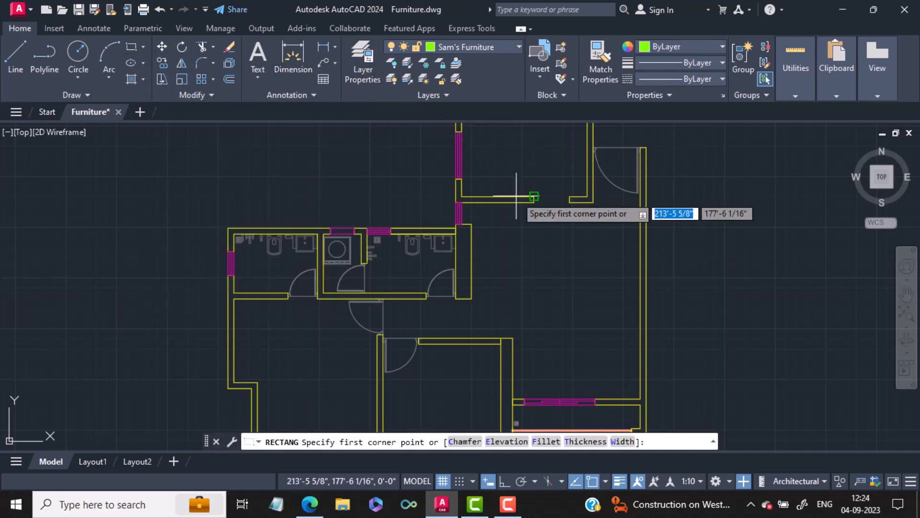
pyautogui.moveTo(478, 288)
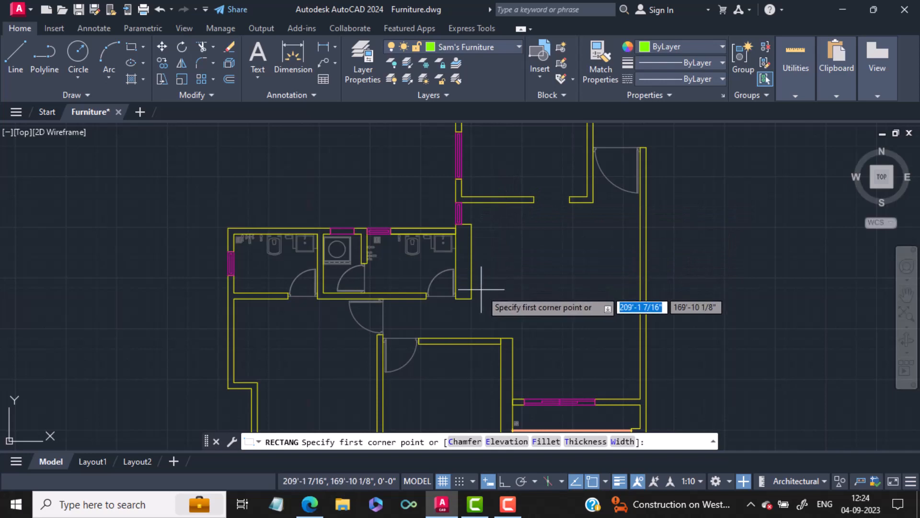
pyautogui.click(461, 290)
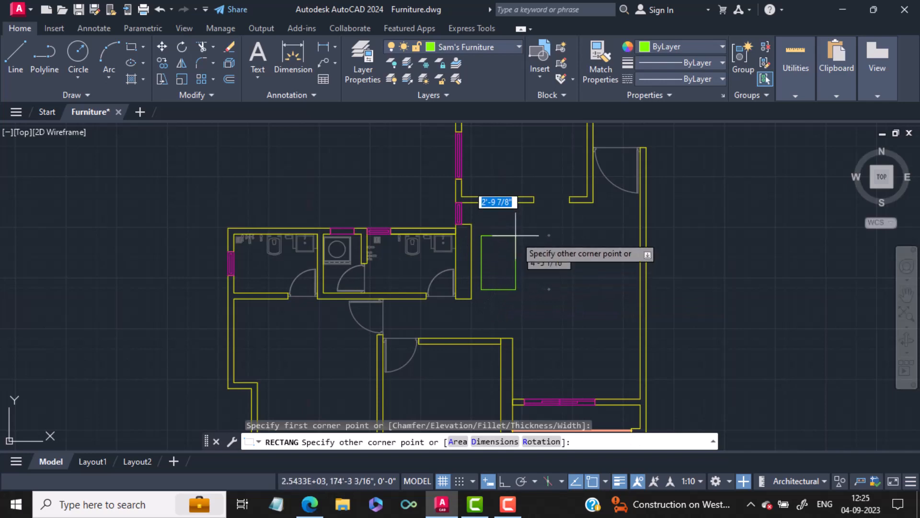
pyautogui.write('2')
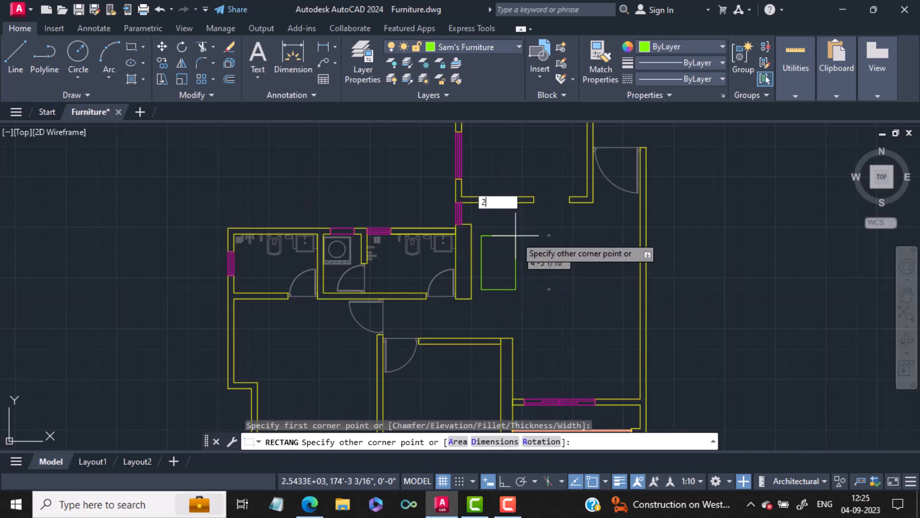
pyautogui.write("'")
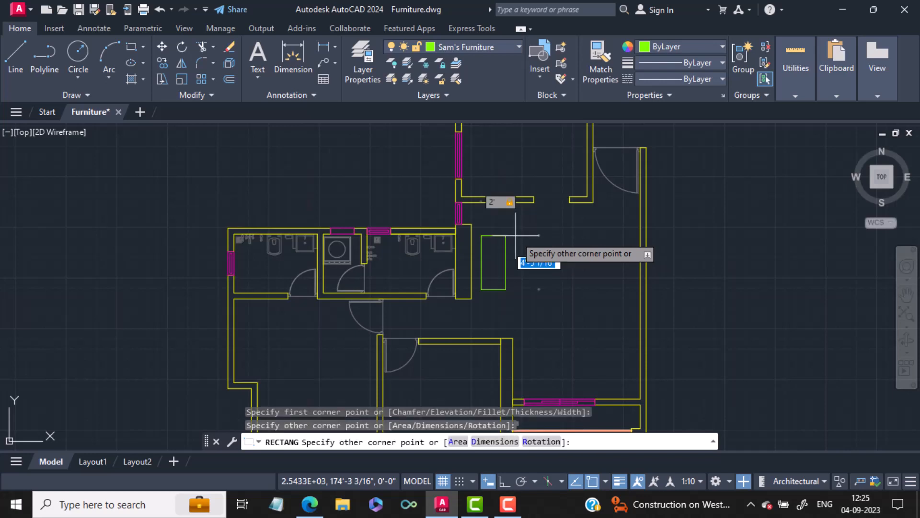
pyautogui.write('4')
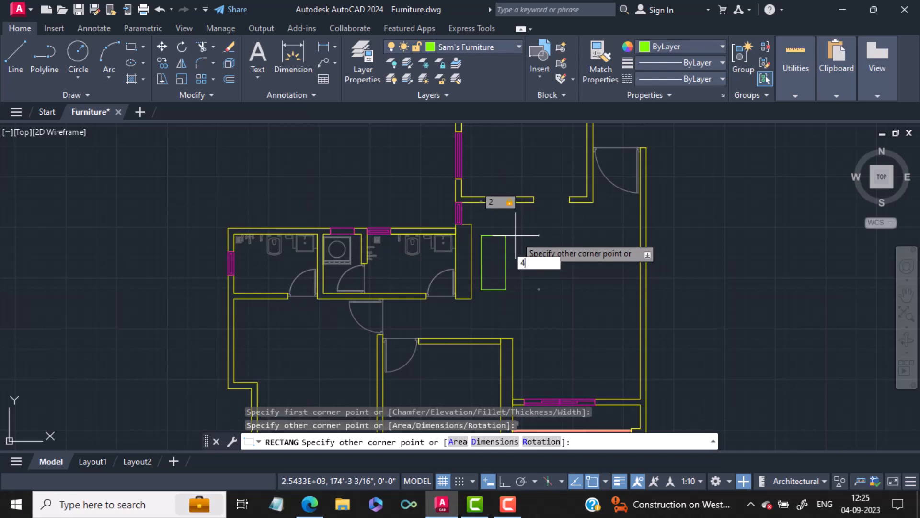
pyautogui.write("'")
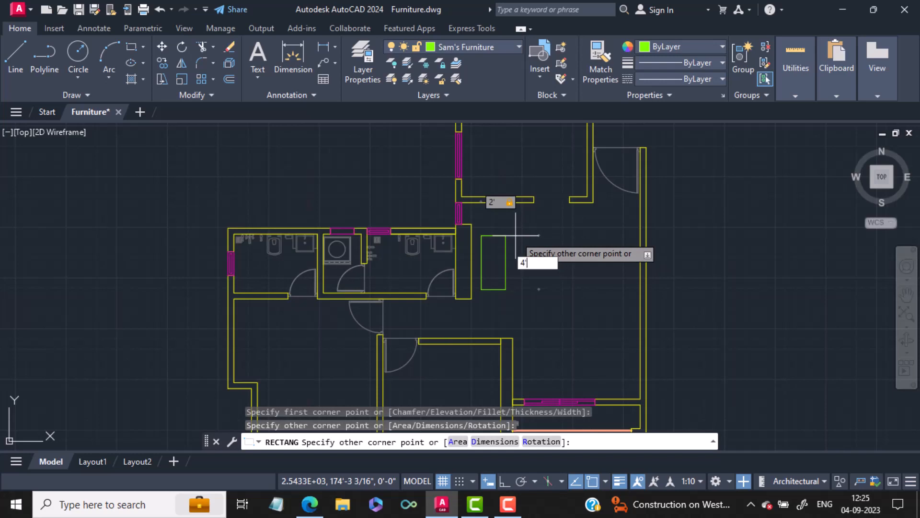
pyautogui.press('enter')
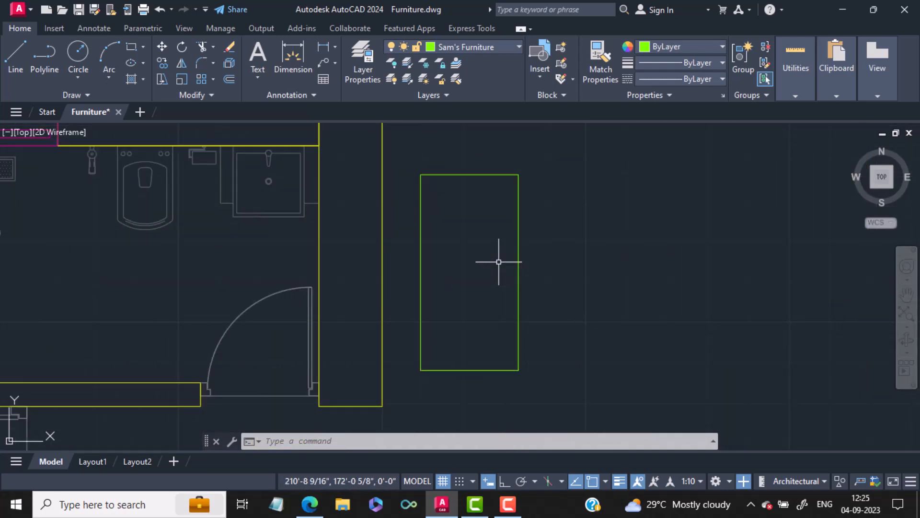
pyautogui.moveTo(499, 267)
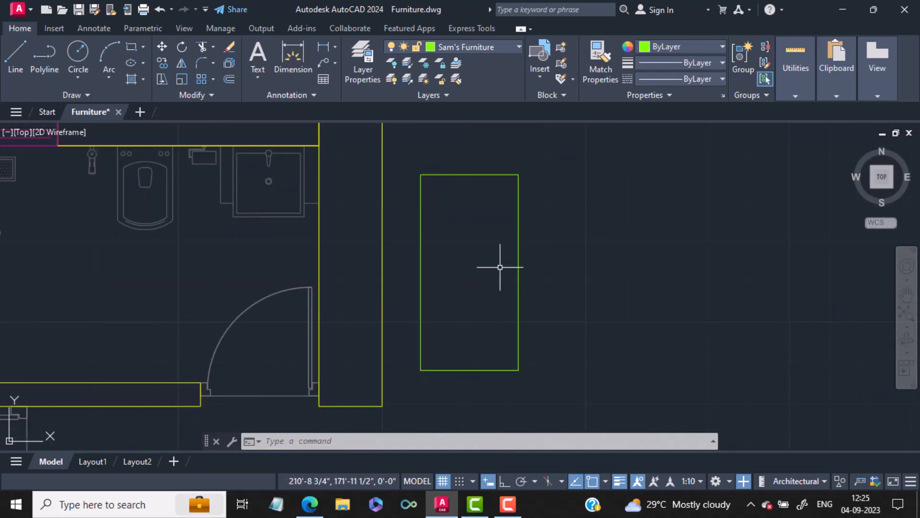
pyautogui.moveTo(422, 260)
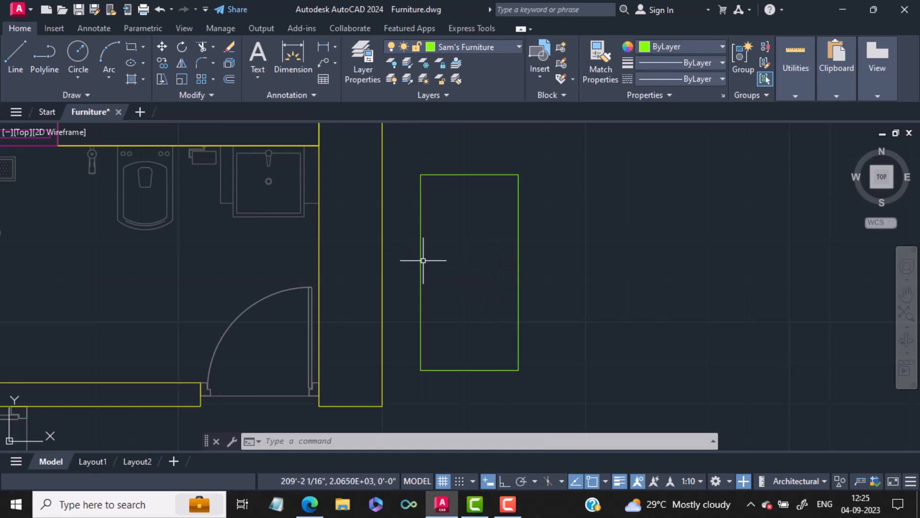
pyautogui.moveTo(433, 238)
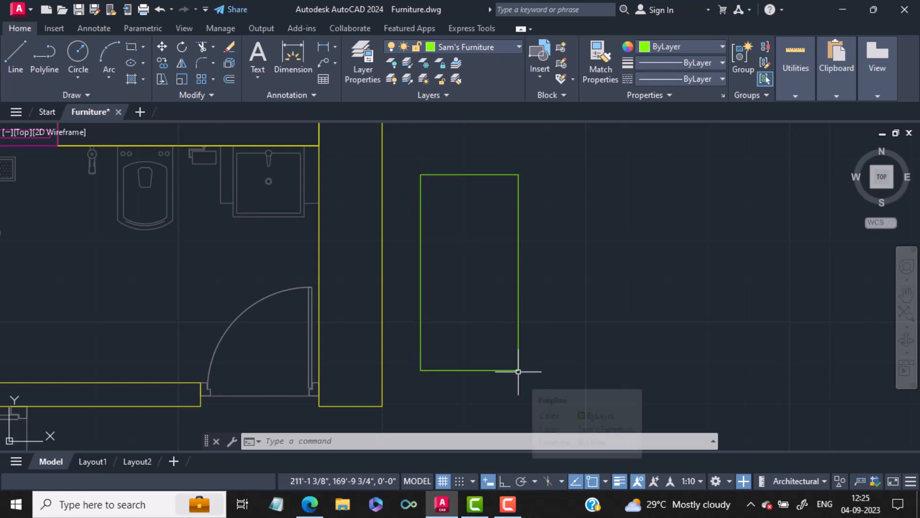
pyautogui.moveTo(578, 361)
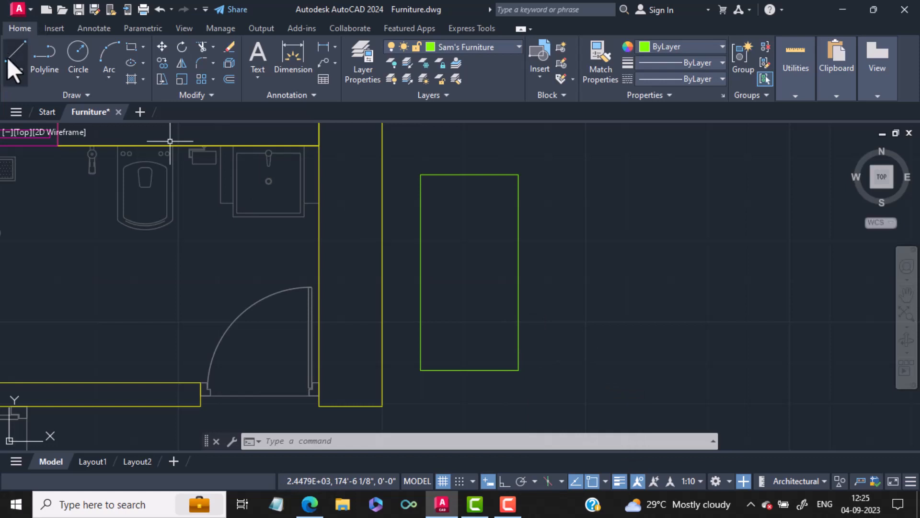
pyautogui.moveTo(15, 53)
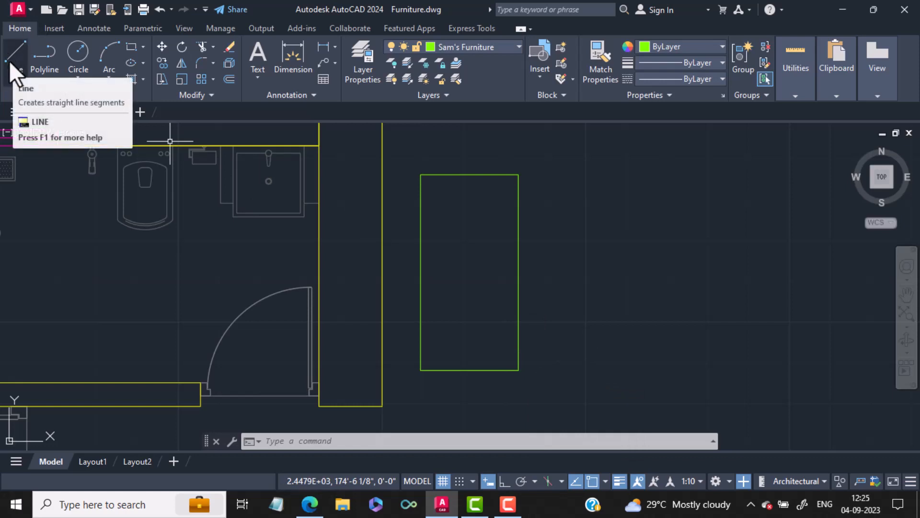
# - Snap a line between the table rectangle's top-left and bottom-right corners
pyautogui.click(15, 52)
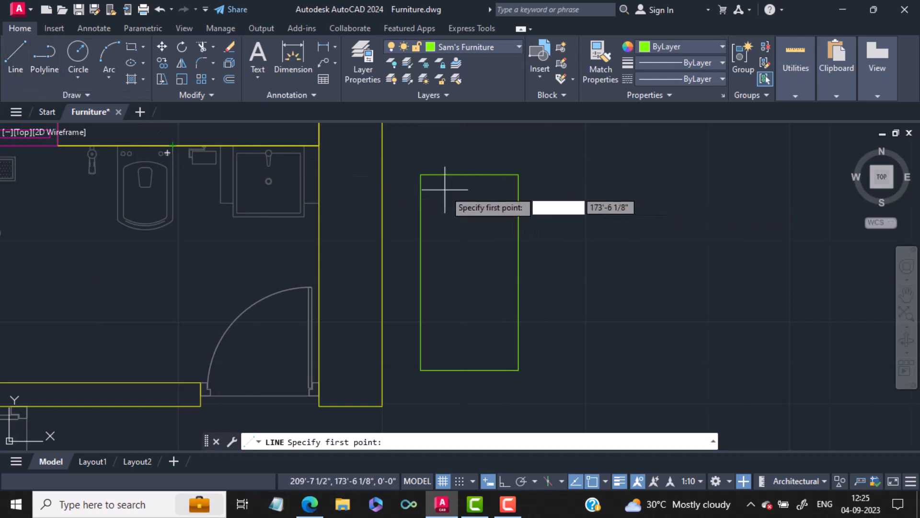
pyautogui.moveTo(421, 175)
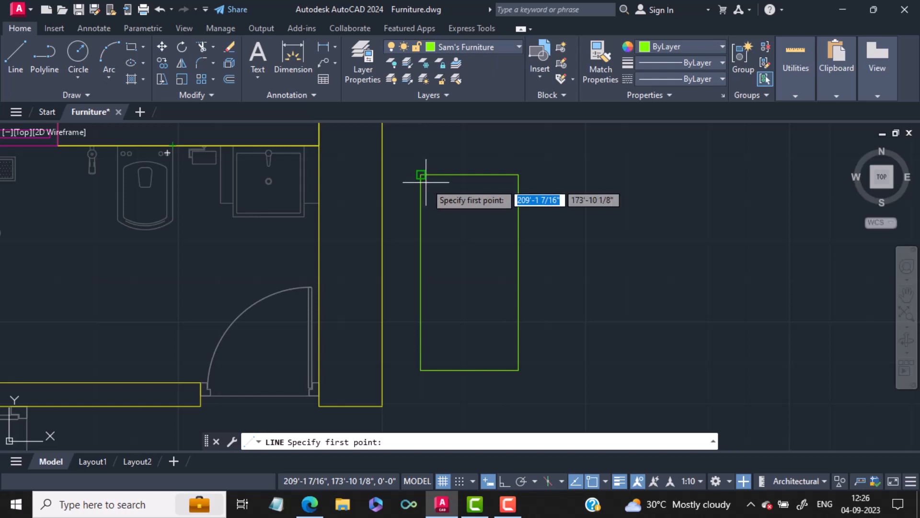
pyautogui.click(421, 175)
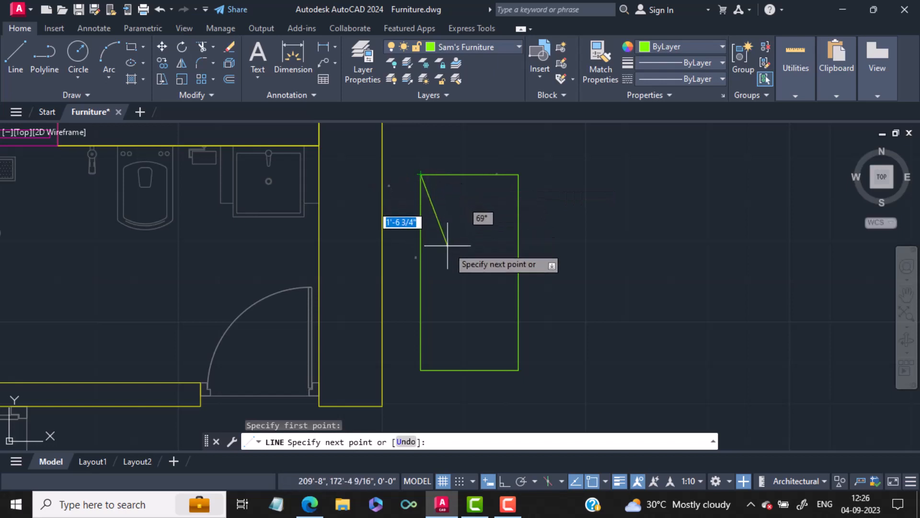
pyautogui.moveTo(496, 343)
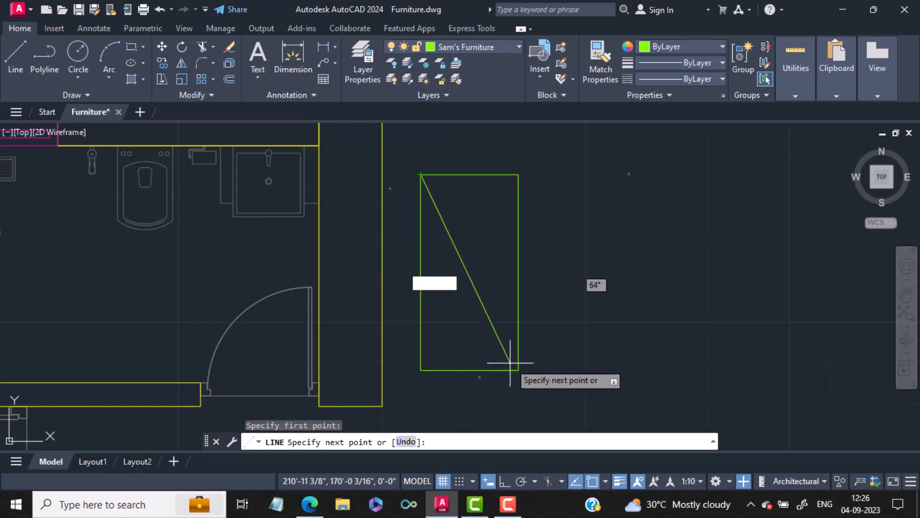
pyautogui.moveTo(515, 368)
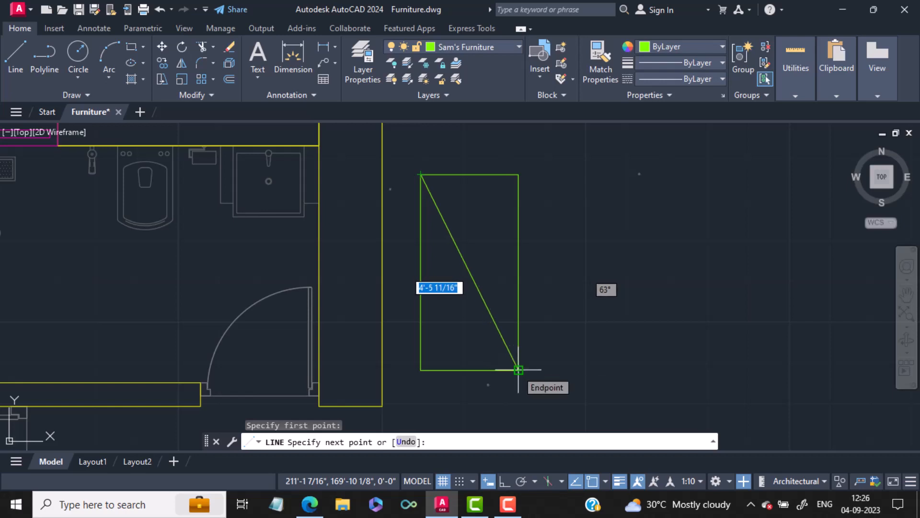
pyautogui.click(518, 369)
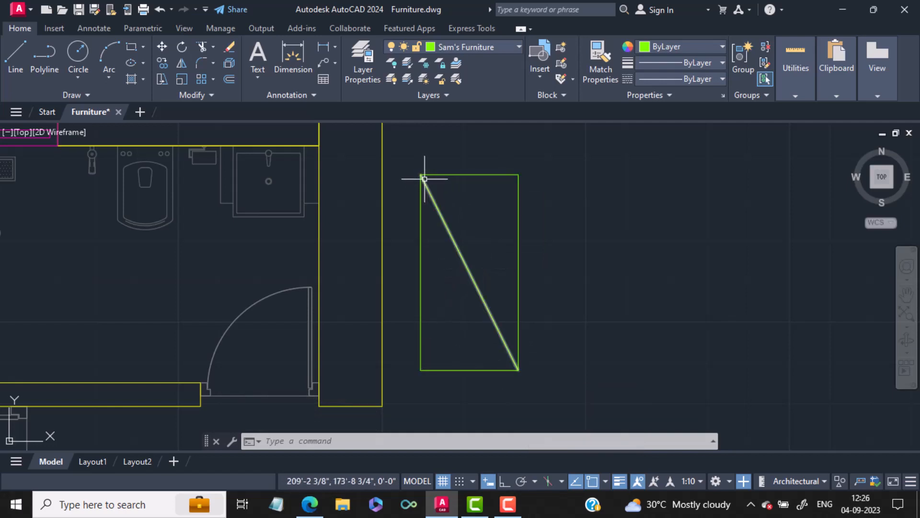
pyautogui.moveTo(457, 253)
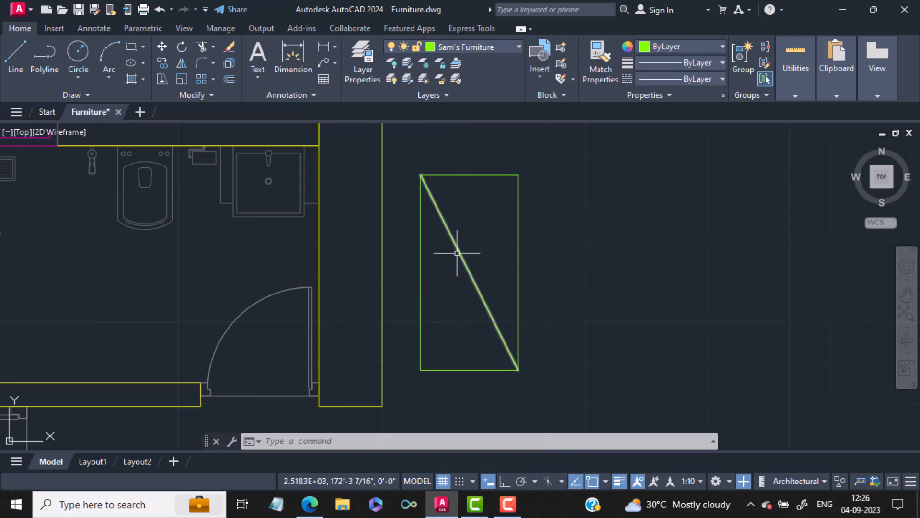
pyautogui.moveTo(466, 266)
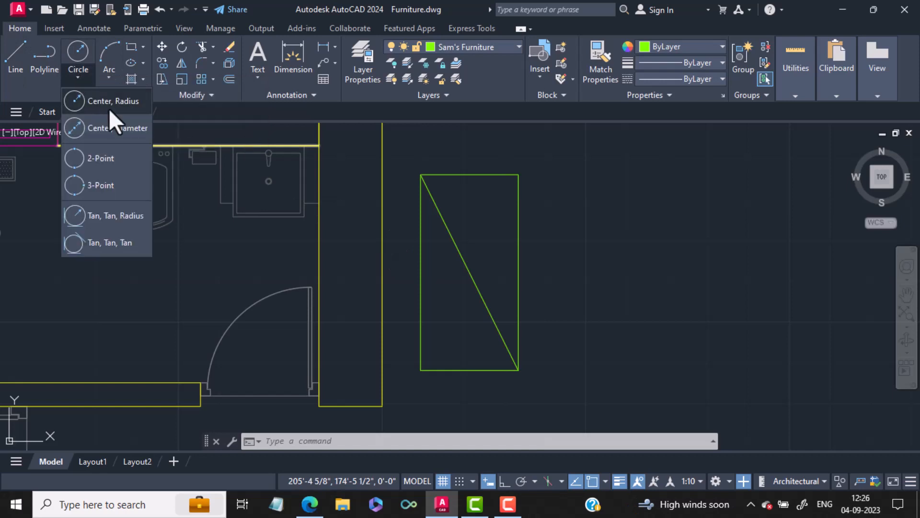
# - Place a Center, Radius circle on the diagonal's midpoint, entering a radius starting with 0
pyautogui.click(107, 100)
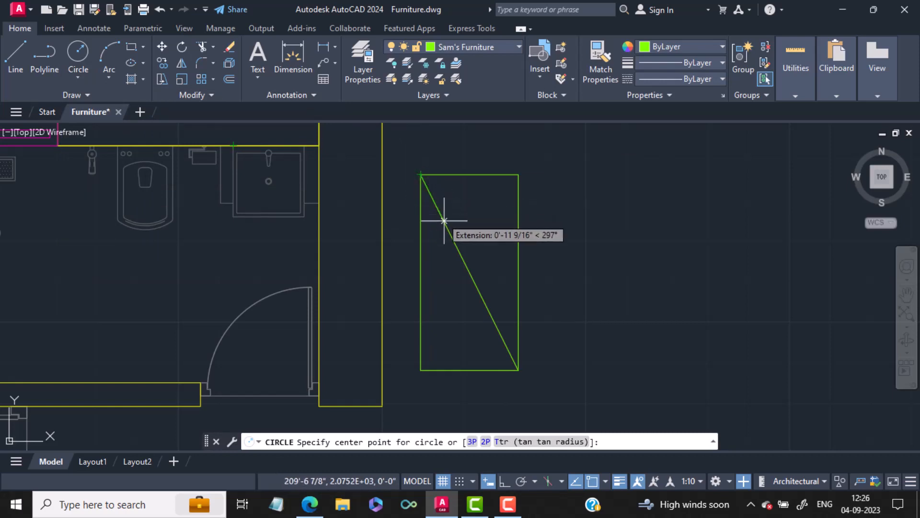
pyautogui.moveTo(470, 272)
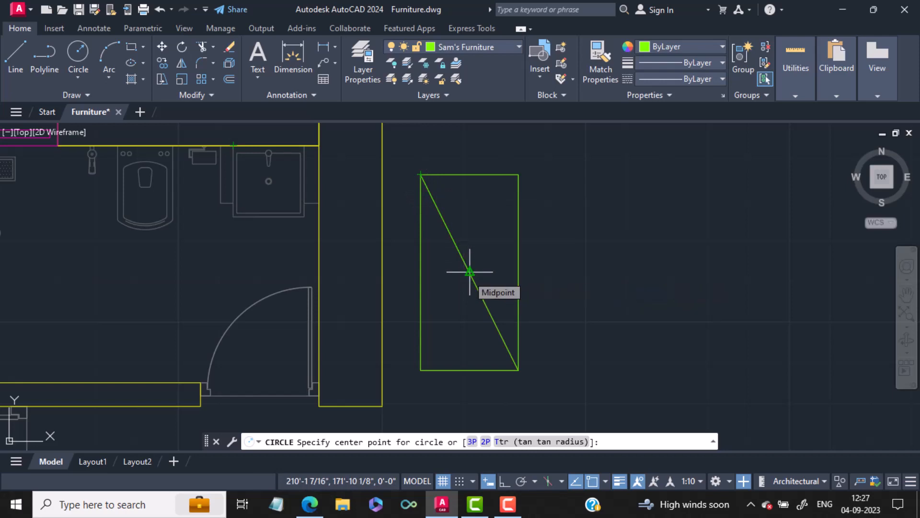
pyautogui.click(470, 272)
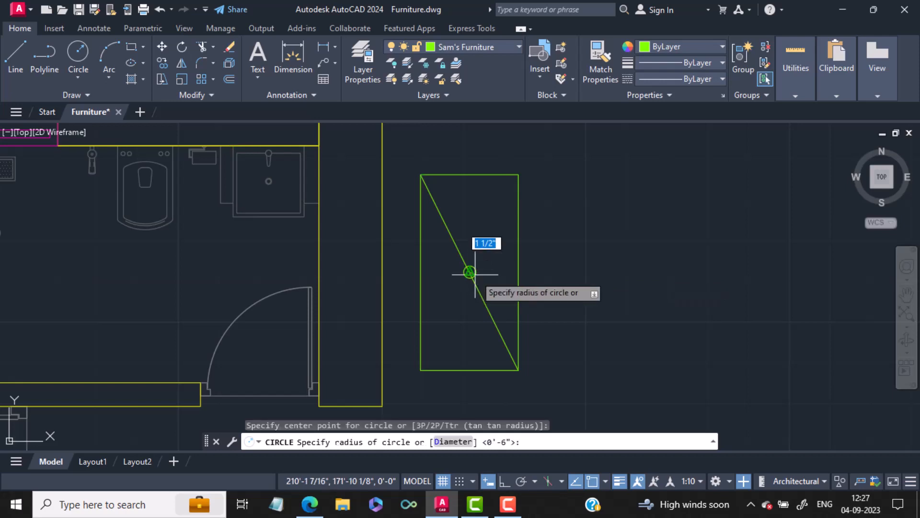
pyautogui.moveTo(487, 272)
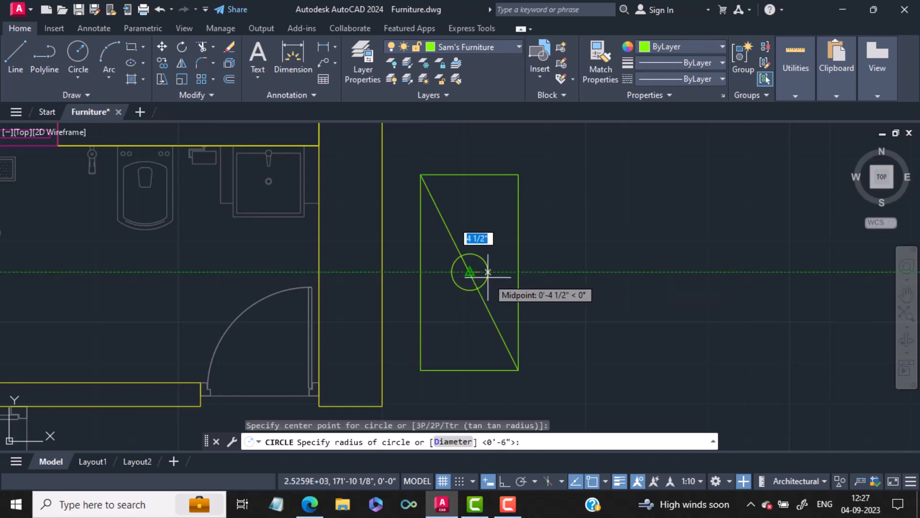
pyautogui.write('0')
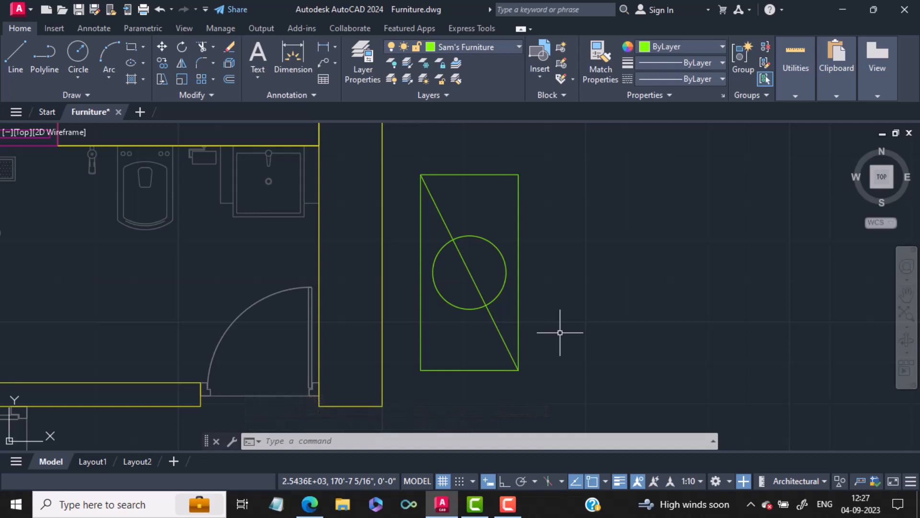
pyautogui.moveTo(552, 321)
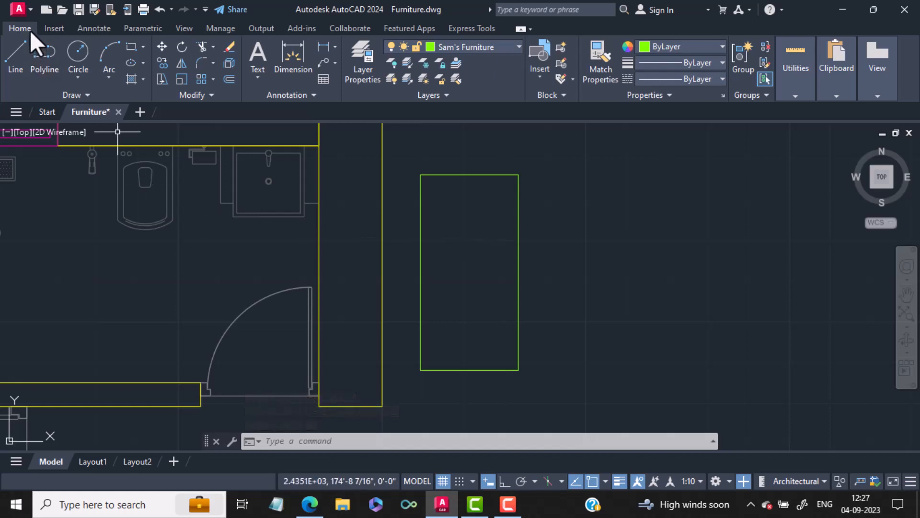
pyautogui.moveTo(78, 62)
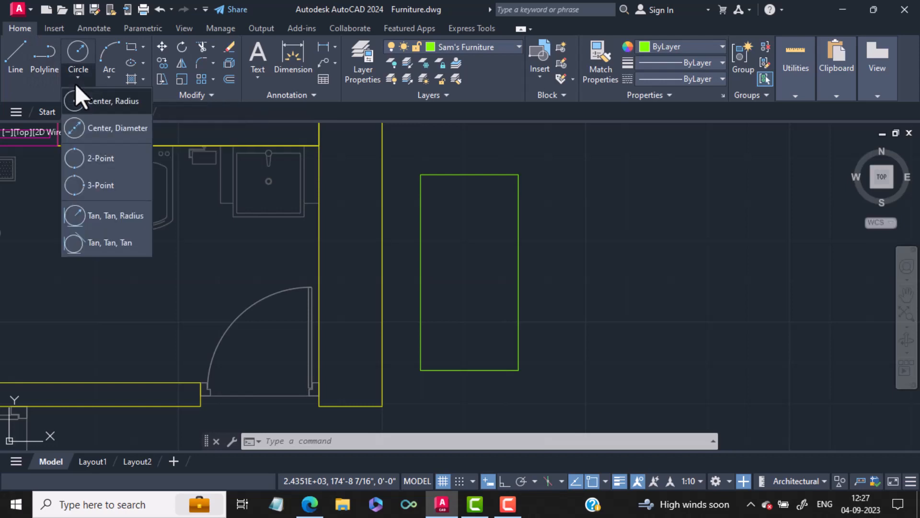
pyautogui.moveTo(106, 101)
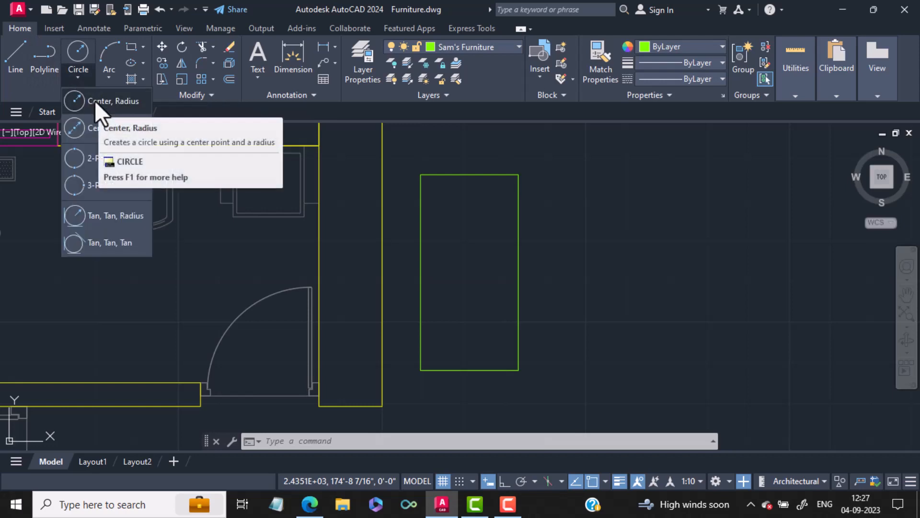
# - Center a 0.7-radius circle where the top and right edge-midpoint tracking lines cross
pyautogui.click(121, 100)
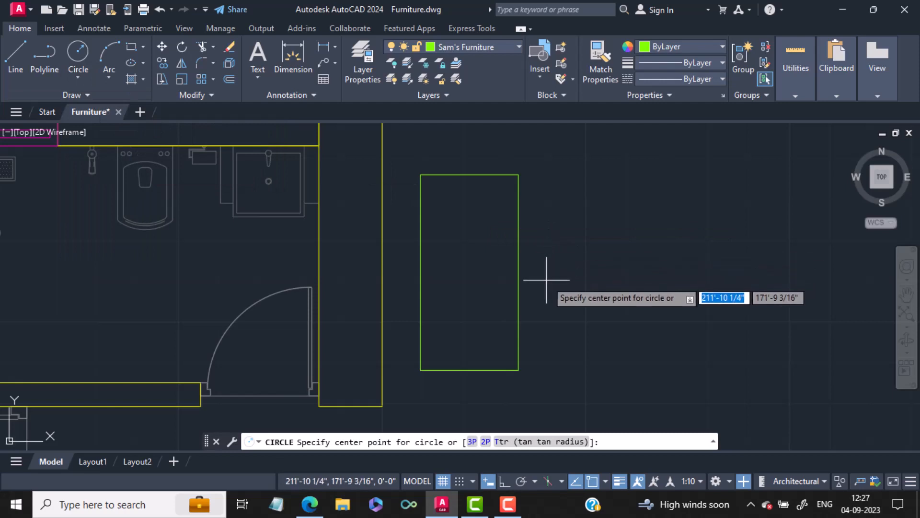
pyautogui.moveTo(467, 267)
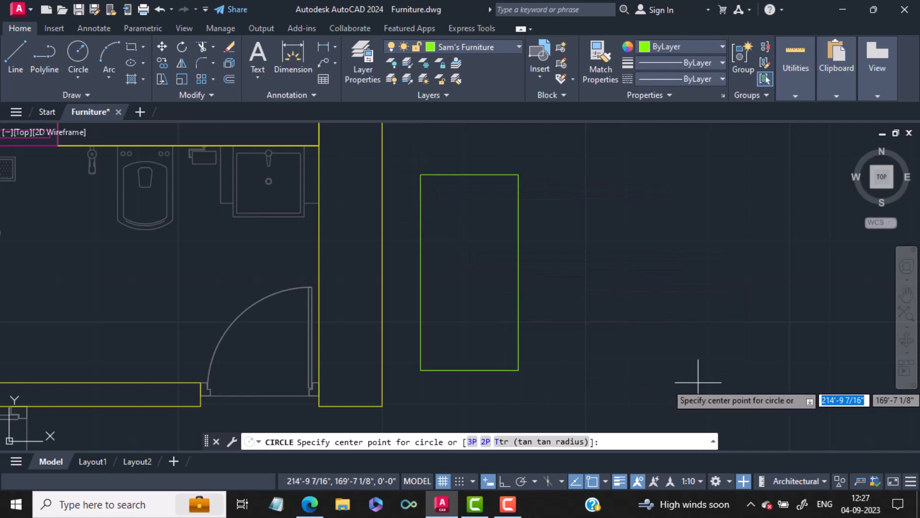
pyautogui.moveTo(526, 258)
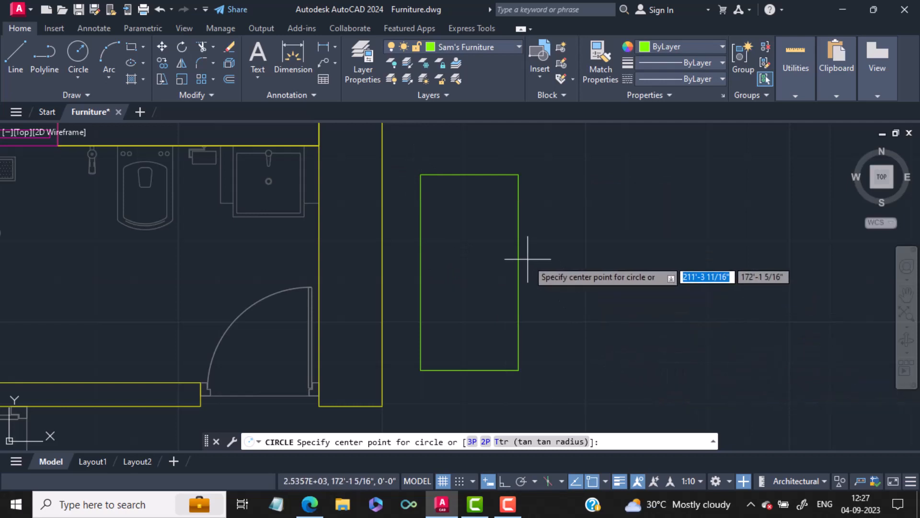
pyautogui.moveTo(473, 189)
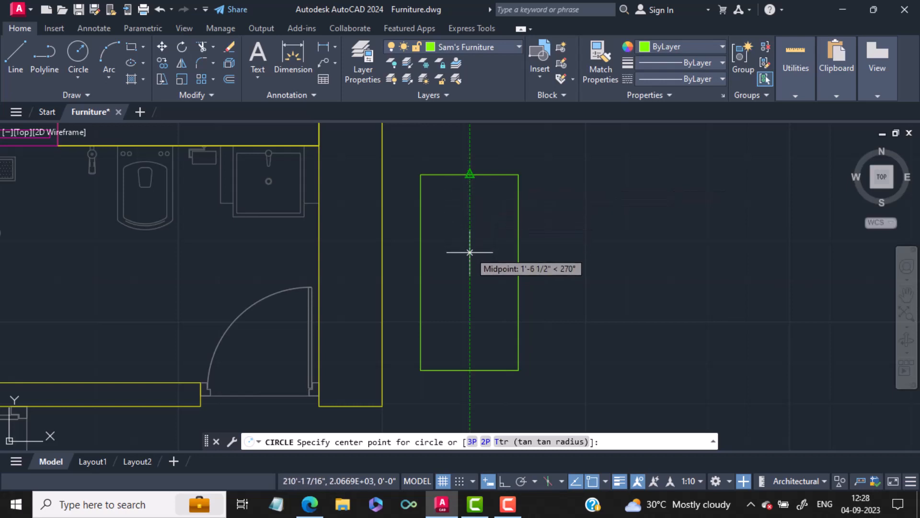
pyautogui.moveTo(468, 280)
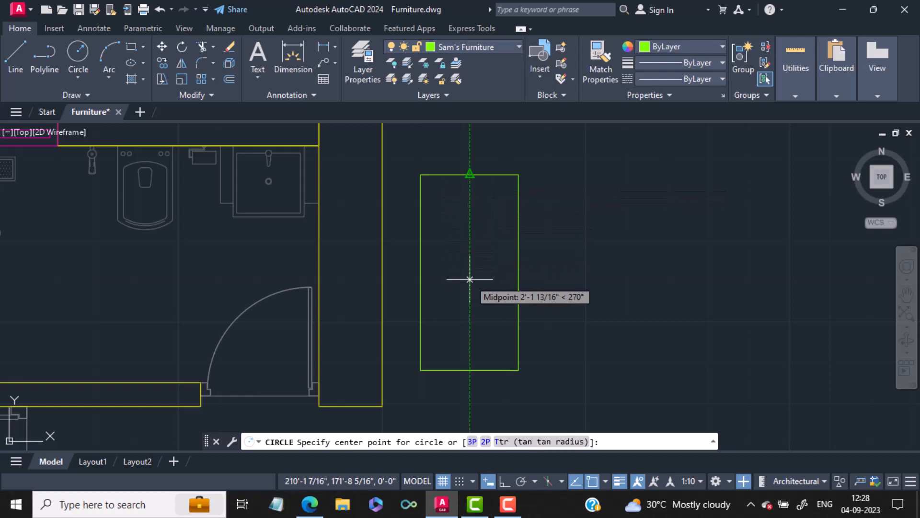
pyautogui.moveTo(518, 271)
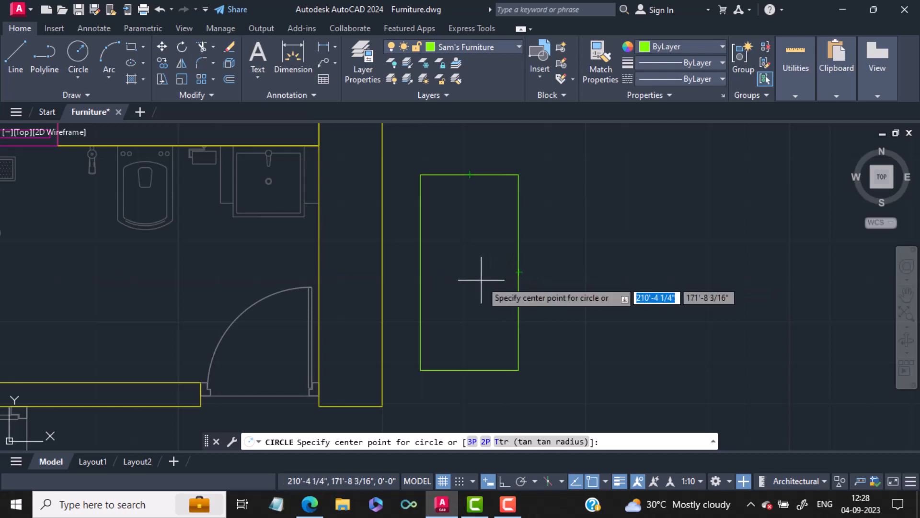
pyautogui.moveTo(470, 272)
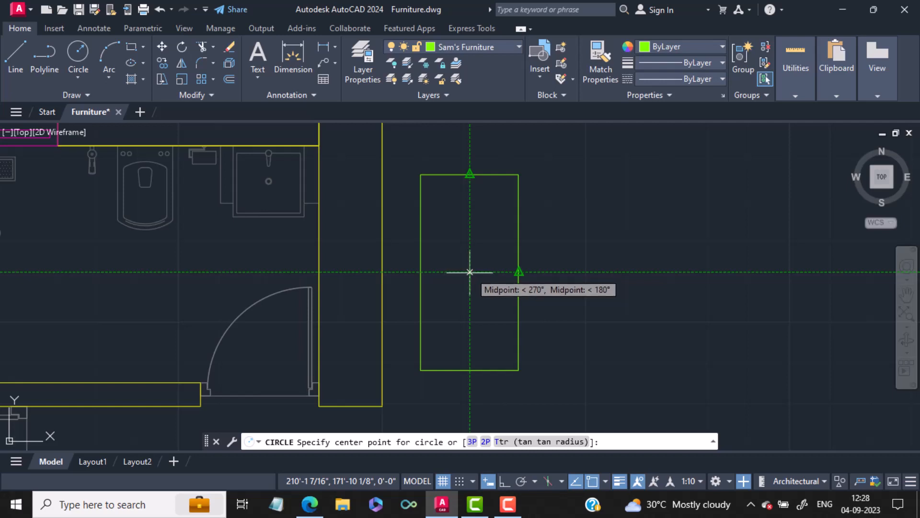
pyautogui.click(470, 271)
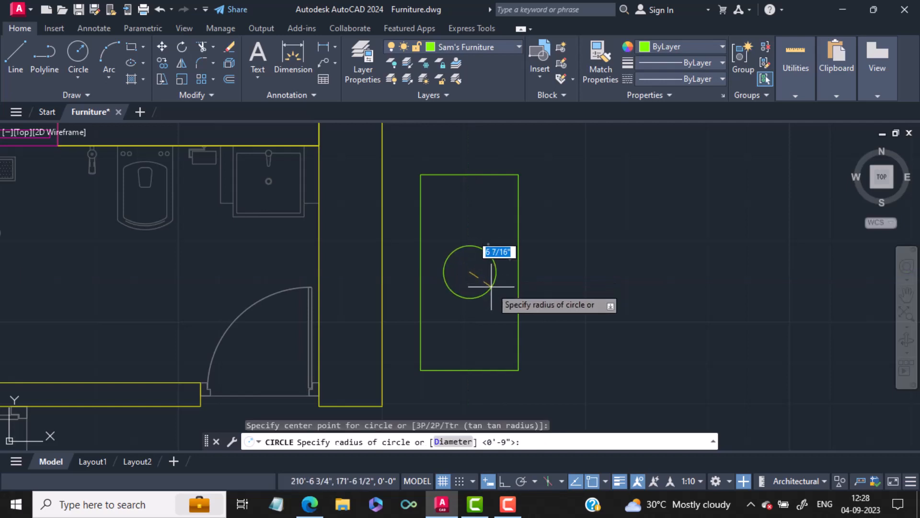
pyautogui.write('0.7')
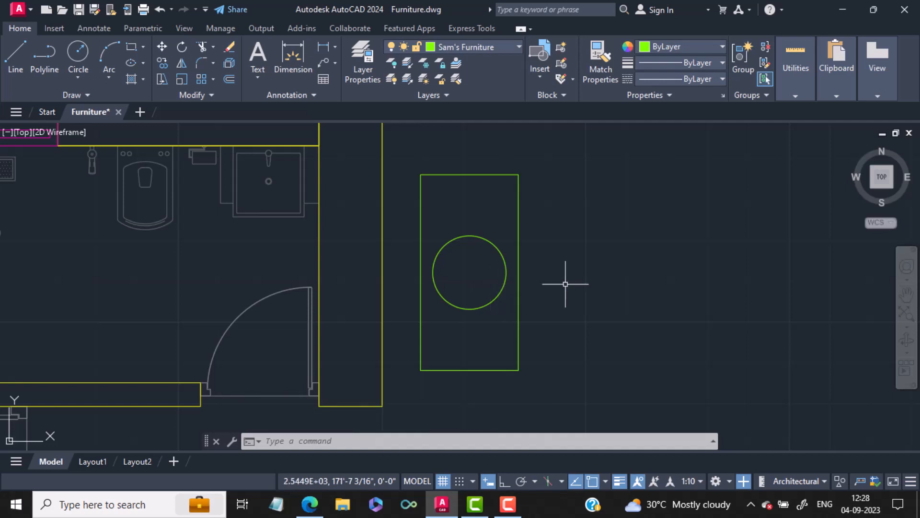
pyautogui.moveTo(586, 289)
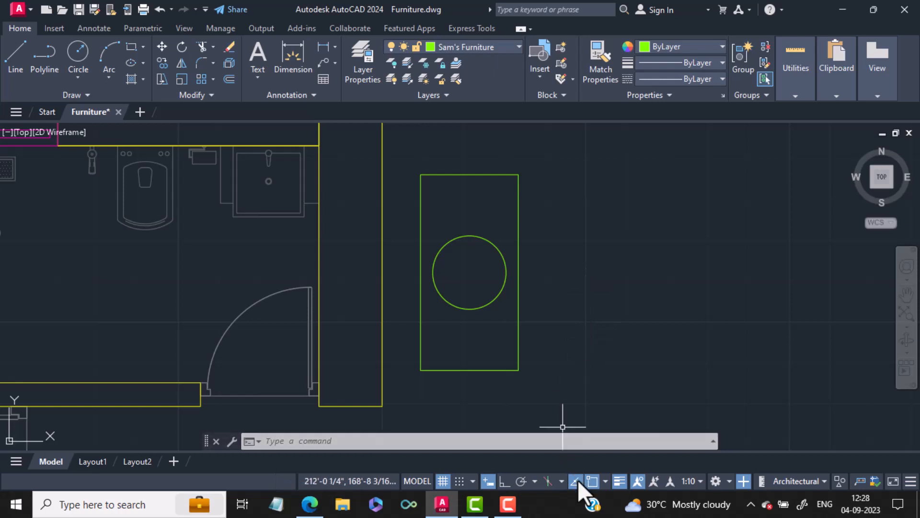
pyautogui.moveTo(568, 205)
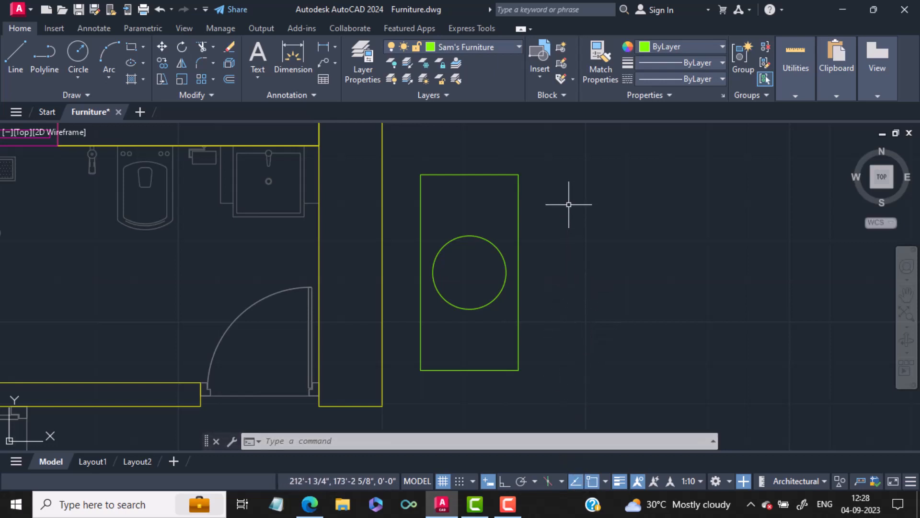